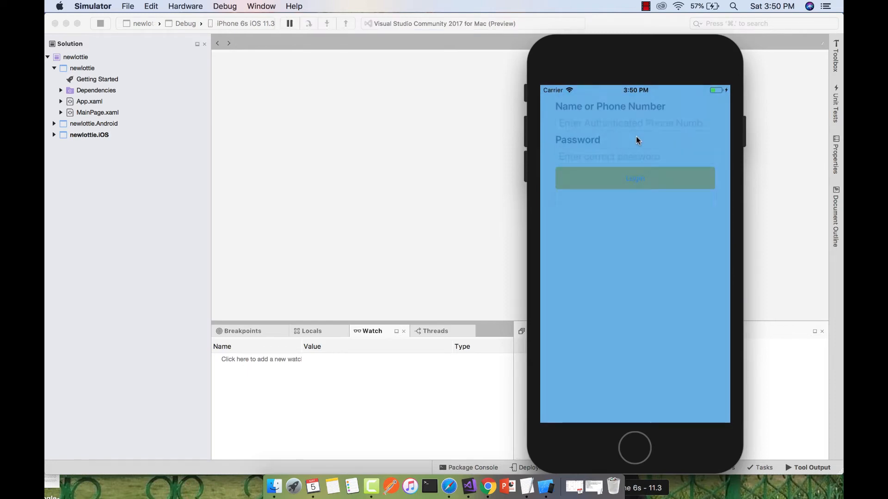
{"action": "type", "text": "asdad"}
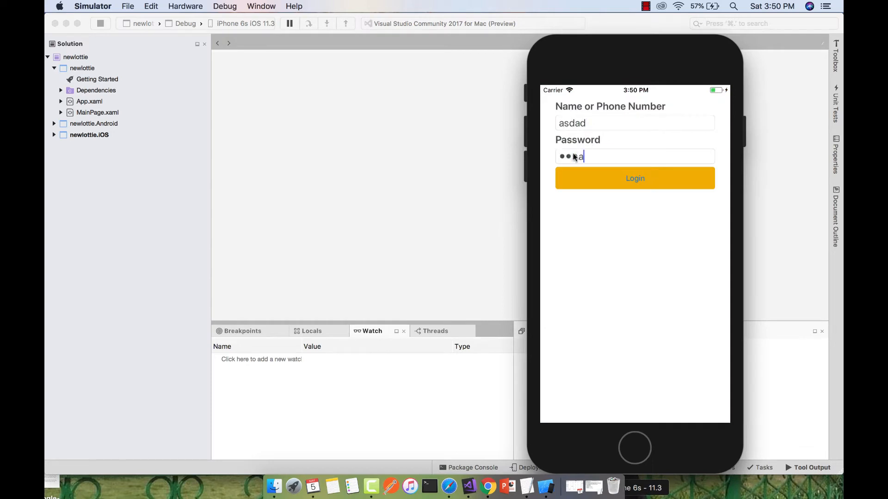
{"action": "left_click", "coordinate": [634, 177]}
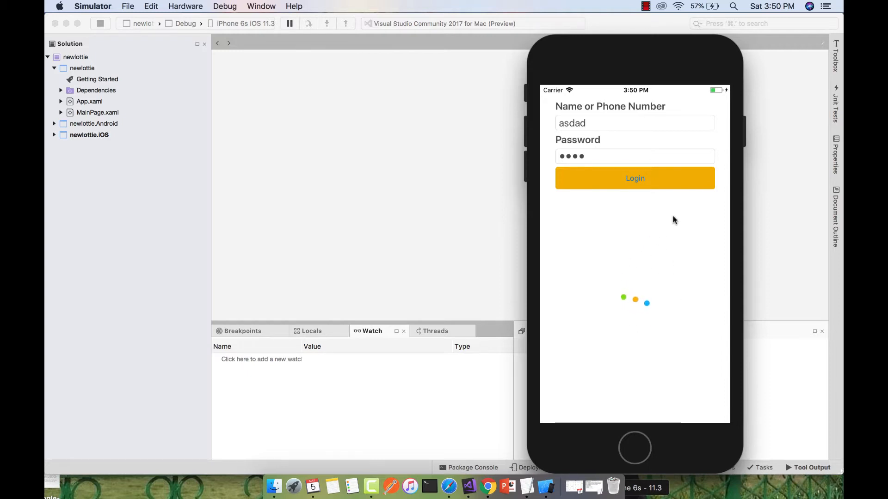
{"action": "mouse_move", "coordinate": [683, 249]}
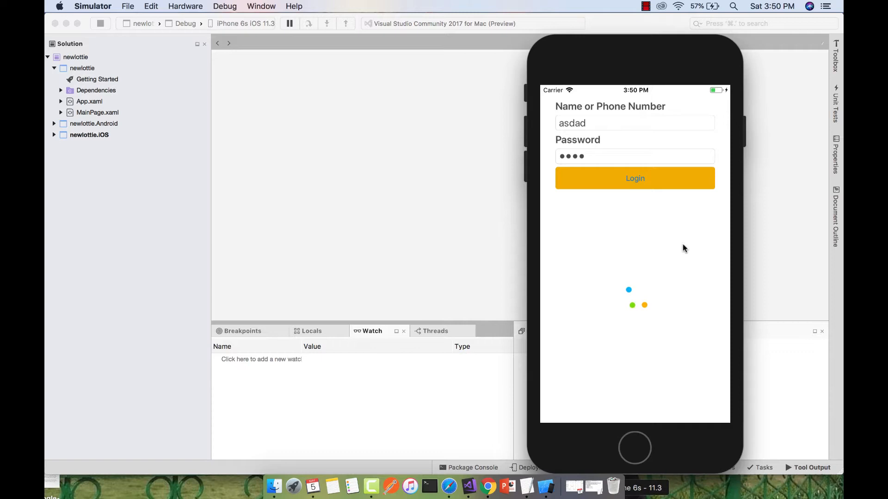
Start a new solution in Visual Studio using the Blank Forms App template.
{"action": "left_click", "coordinate": [469, 486]}
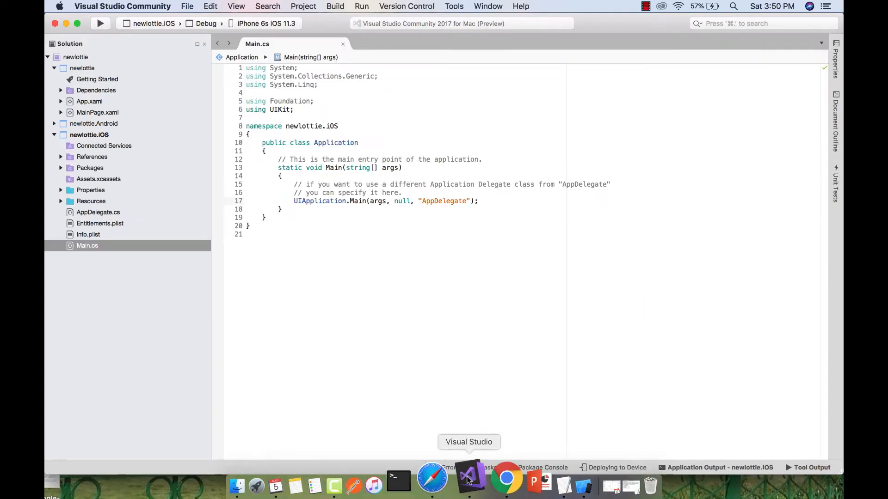
{"action": "left_click", "coordinate": [186, 7]}
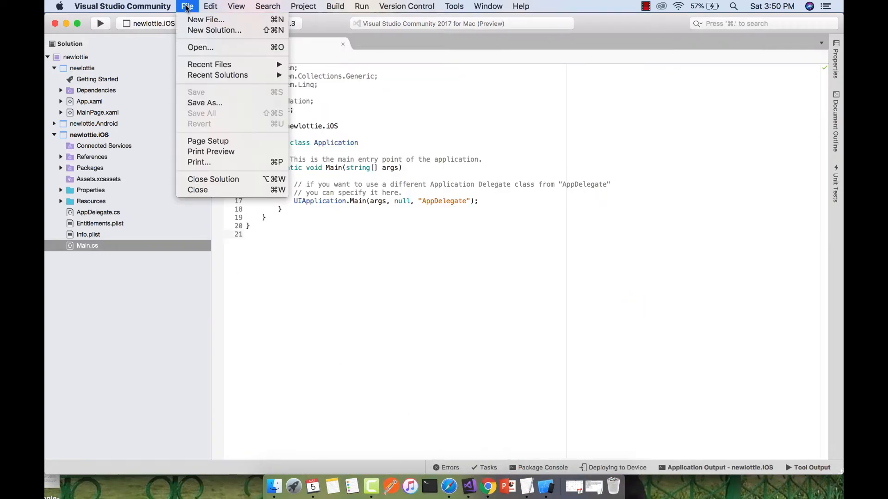
{"action": "left_click", "coordinate": [214, 30]}
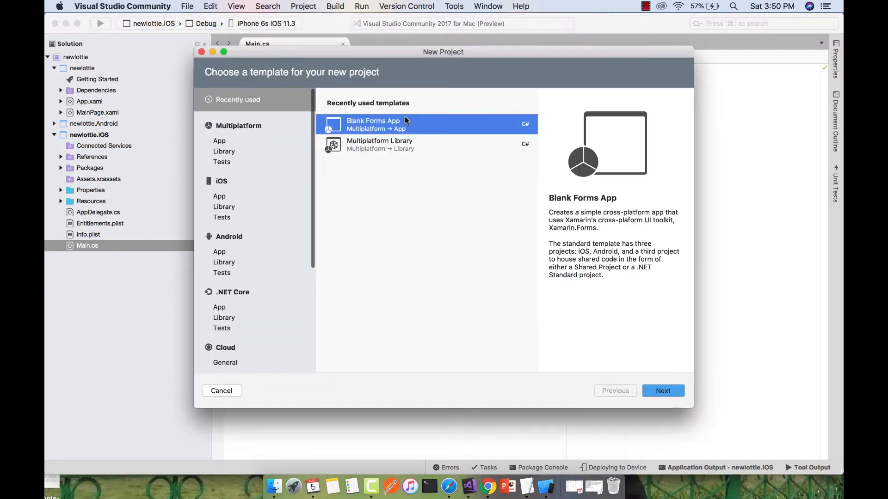
{"action": "mouse_move", "coordinate": [678, 367]}
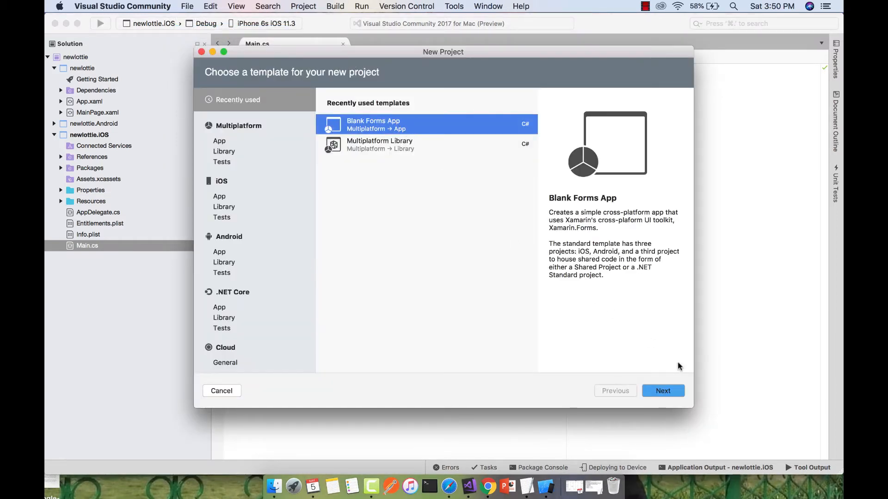
{"action": "left_click", "coordinate": [662, 390]}
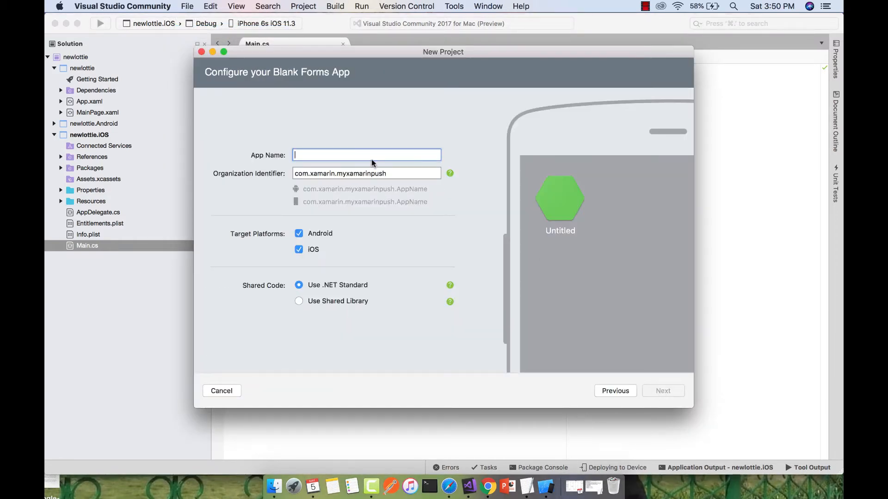
Name the app MyNewApp and create the solution with Android and iOS projects.
{"action": "type", "text": "MyNewA"}
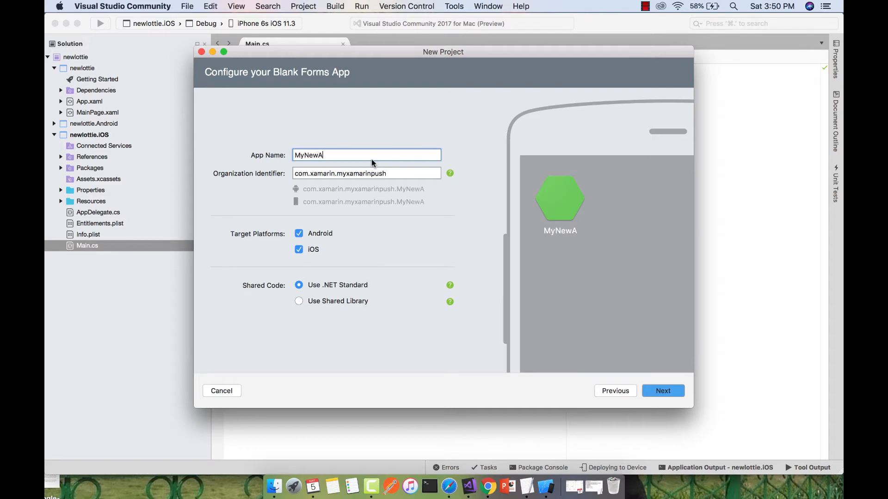
{"action": "type", "text": "pp"}
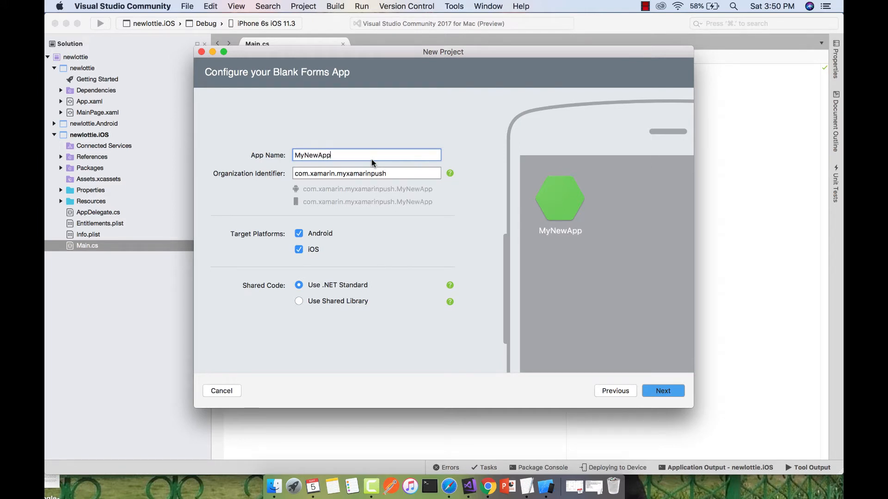
{"action": "left_click", "coordinate": [662, 390]}
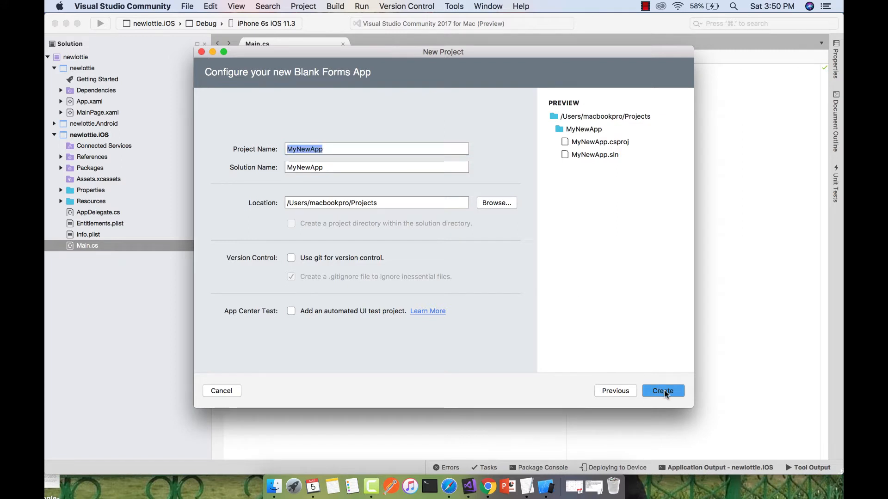
{"action": "left_click", "coordinate": [662, 390]}
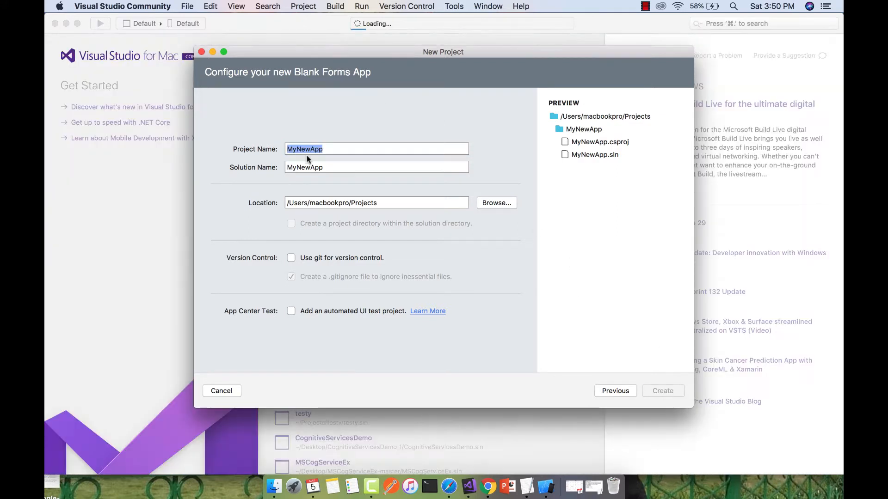
{"action": "left_click", "coordinate": [662, 390]}
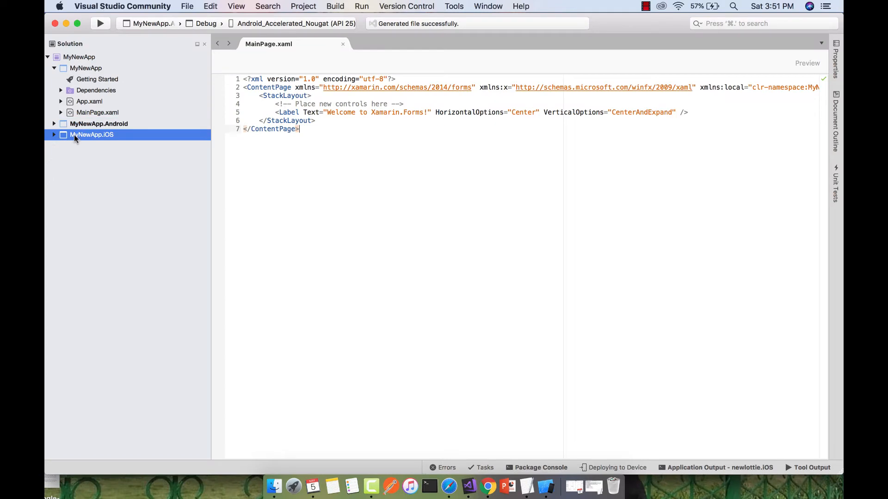
Make MyNewApp.iOS the startup project targeting the iPhone 7 Plus iOS 11.3 simulator.
{"action": "left_click", "coordinate": [291, 23]}
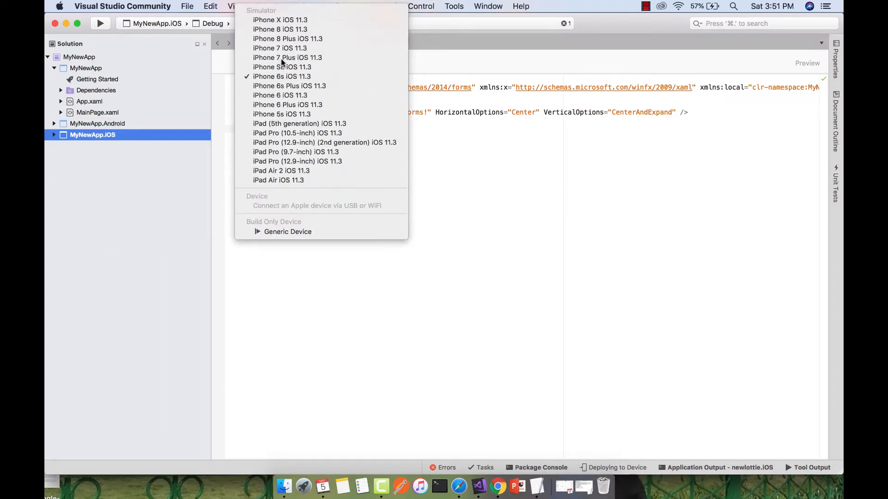
{"action": "left_click", "coordinate": [288, 57]}
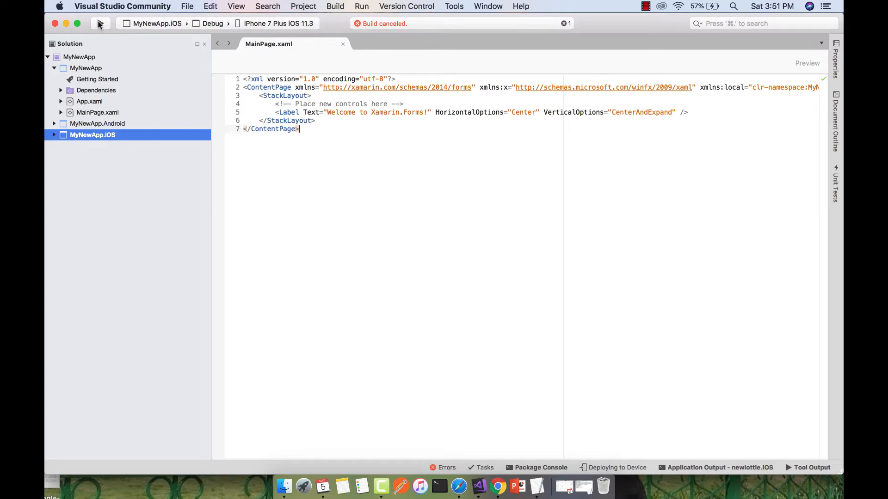
{"action": "left_click", "coordinate": [100, 23]}
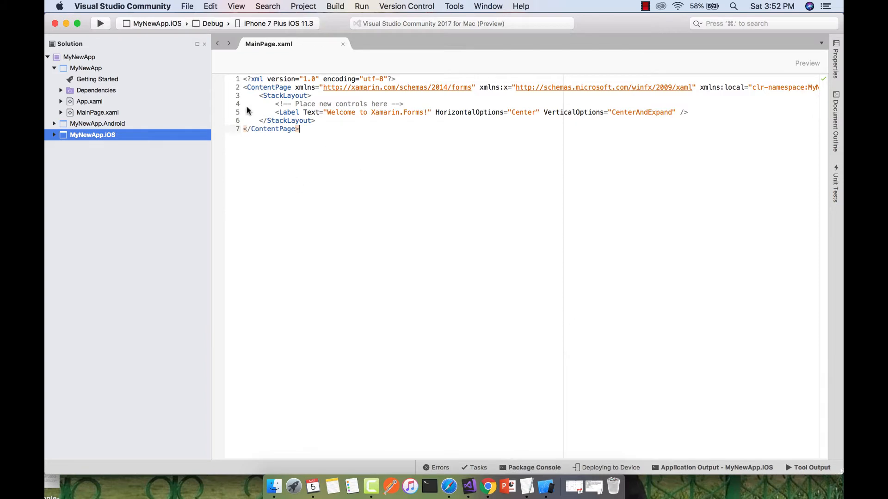
Add the Com.Airbnb.Xamarin.Forms.Lottie NuGet package to the shared MyNewApp project.
{"action": "left_click", "coordinate": [85, 67]}
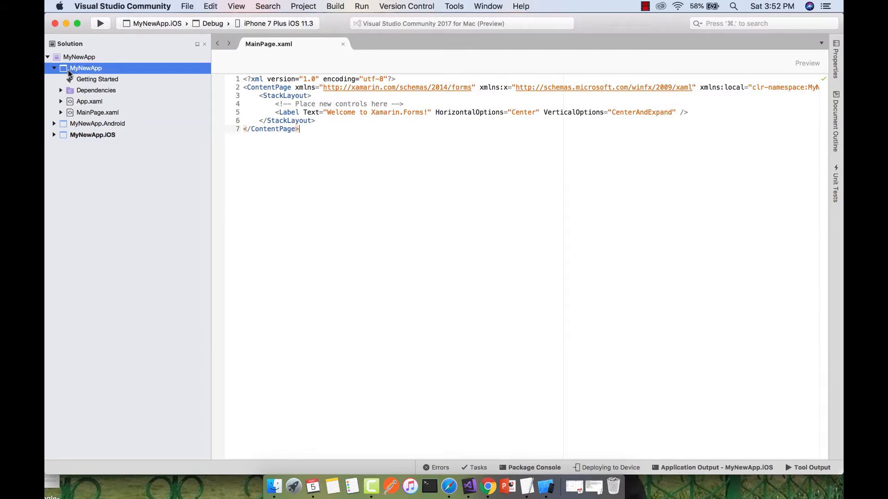
{"action": "right_click", "coordinate": [85, 68]}
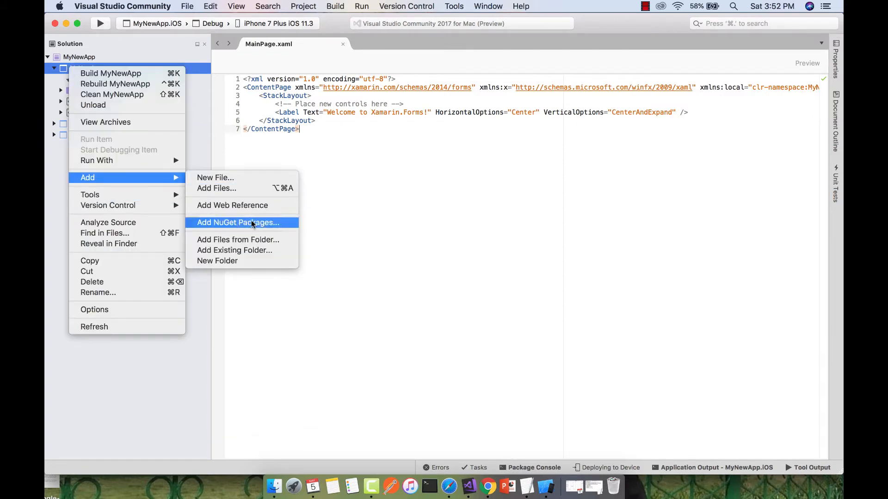
{"action": "left_click", "coordinate": [238, 222]}
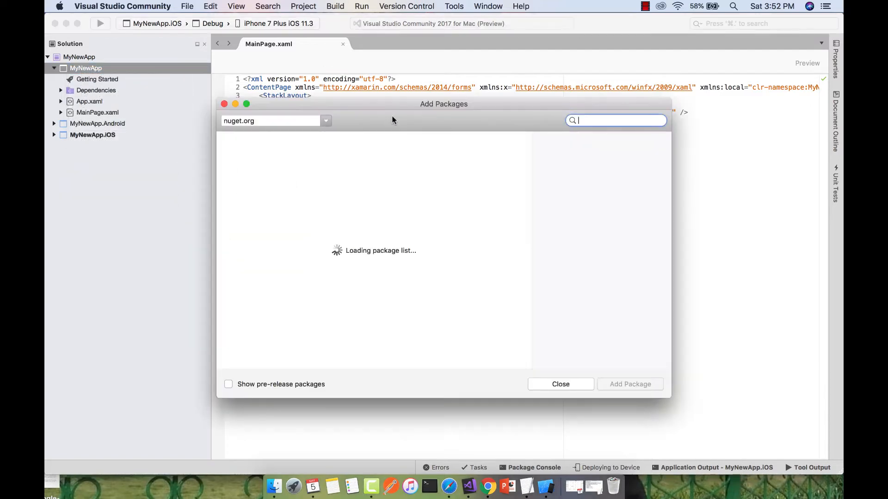
{"action": "type", "text": "xamarin lottie"}
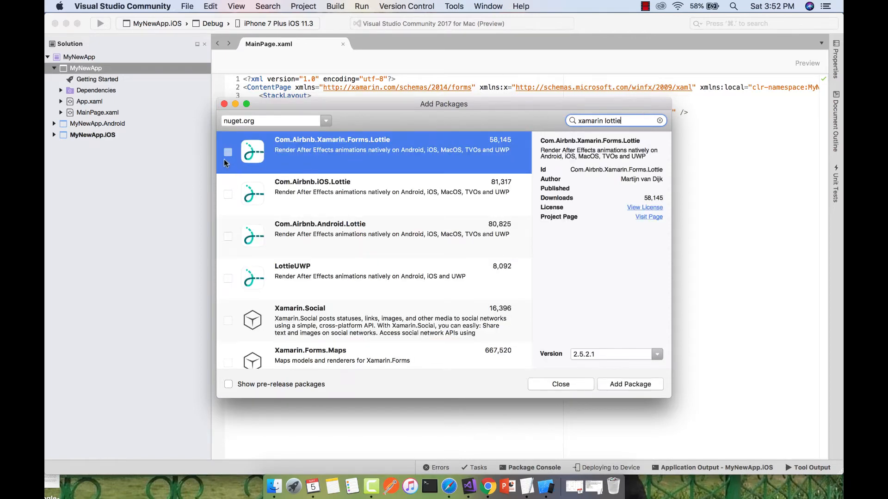
{"action": "left_click", "coordinate": [227, 151]}
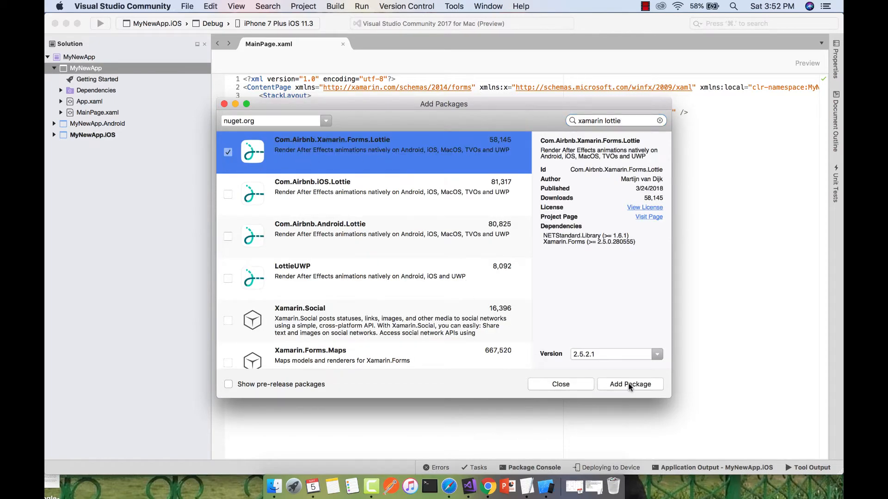
{"action": "left_click", "coordinate": [630, 384]}
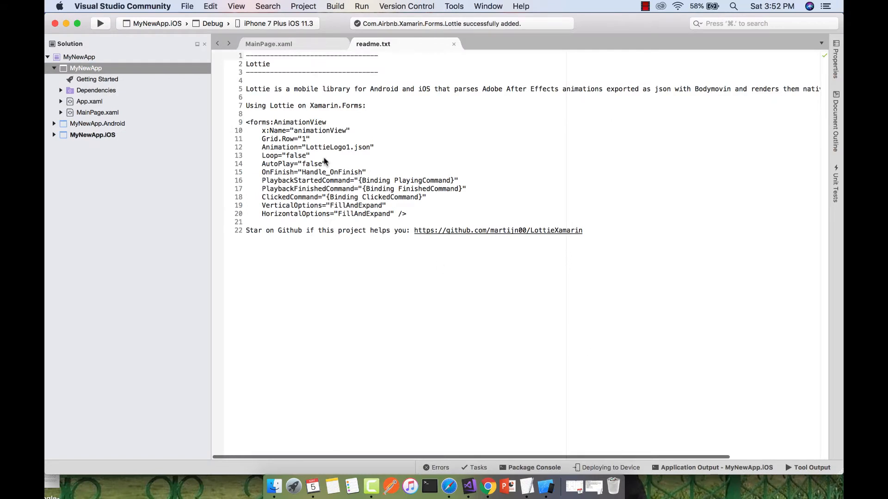
Add the same Lottie package to the MyNewApp.Android project via 'xamarin lottie' search.
{"action": "left_click", "coordinate": [98, 123]}
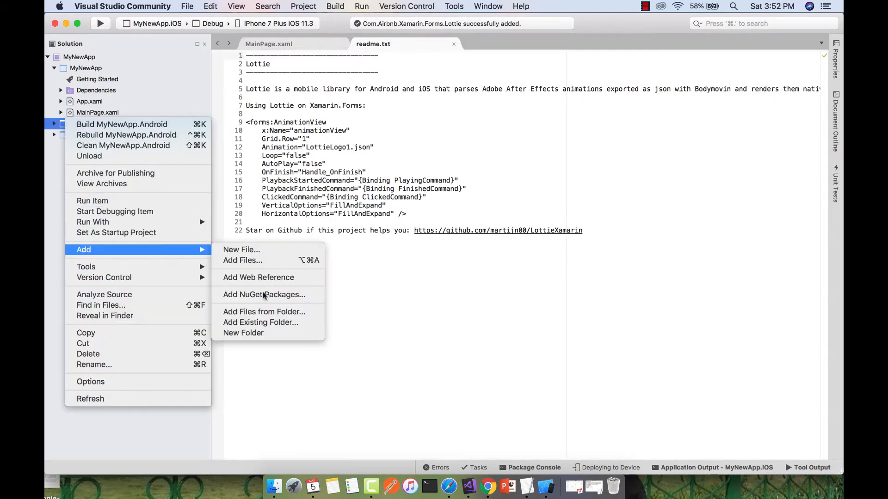
{"action": "left_click", "coordinate": [263, 294]}
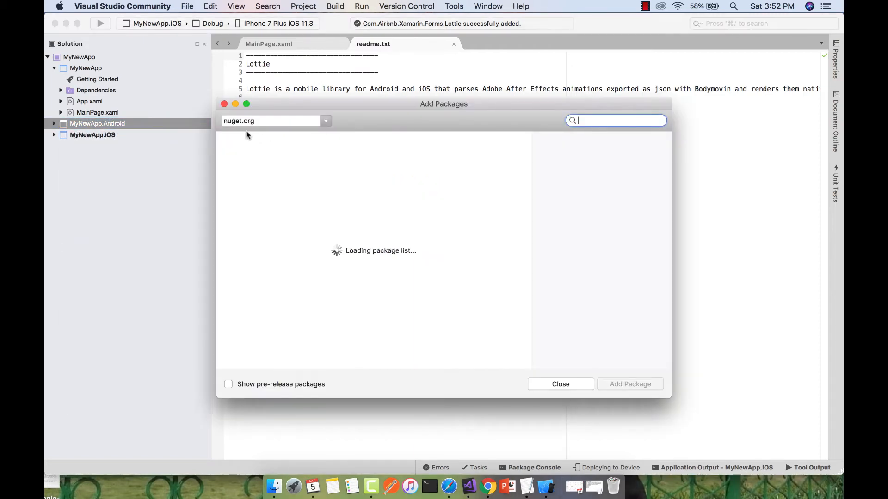
{"action": "type", "text": "xamarin lottie"}
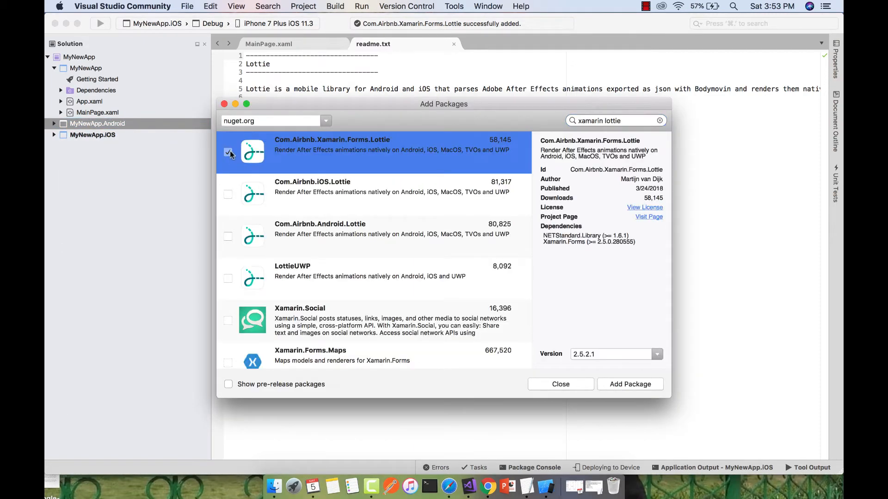
{"action": "left_click", "coordinate": [229, 152]}
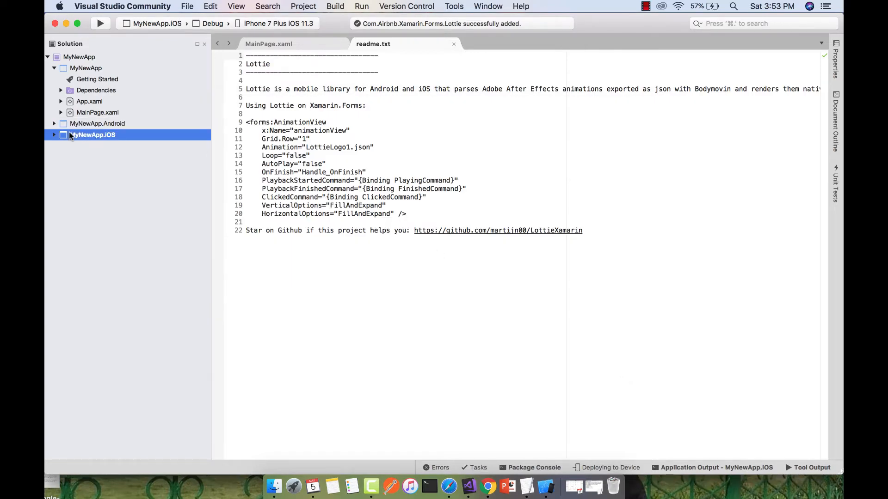
Add the Com.Airbnb.Xamarin.Forms.Lottie package to the MyNewApp.iOS project.
{"action": "right_click", "coordinate": [91, 135]}
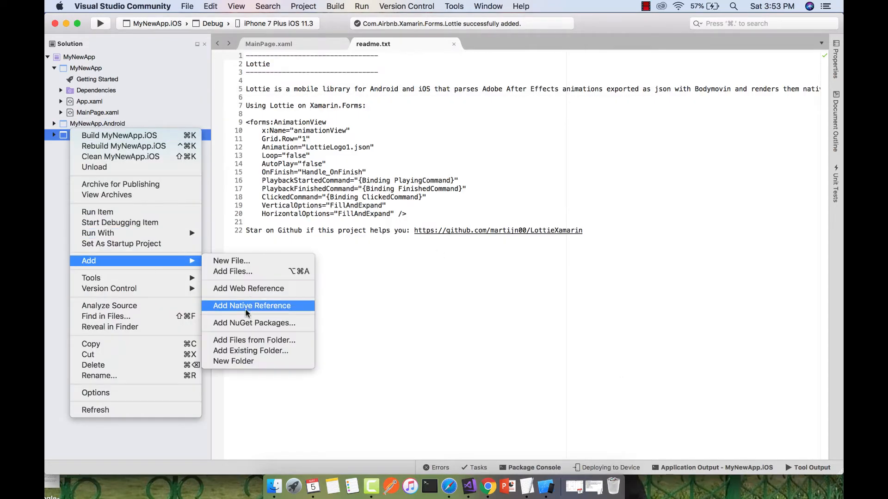
{"action": "left_click", "coordinate": [253, 323]}
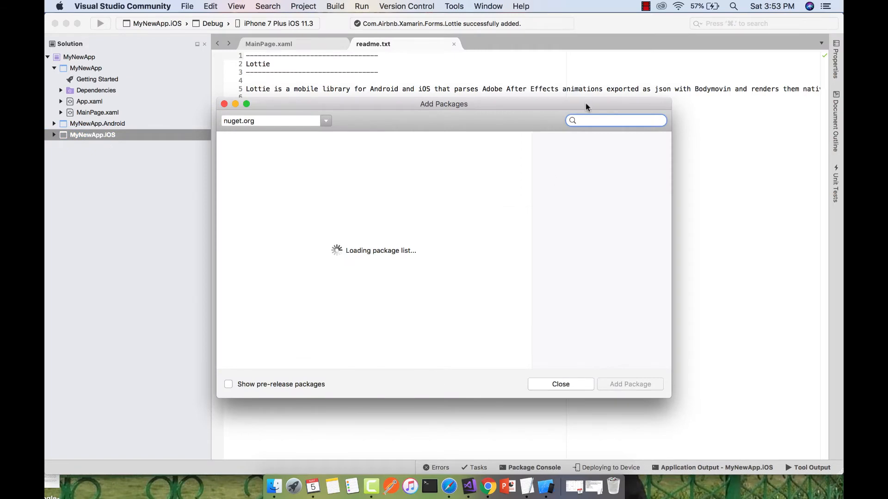
{"action": "type", "text": "xamarin lottie"}
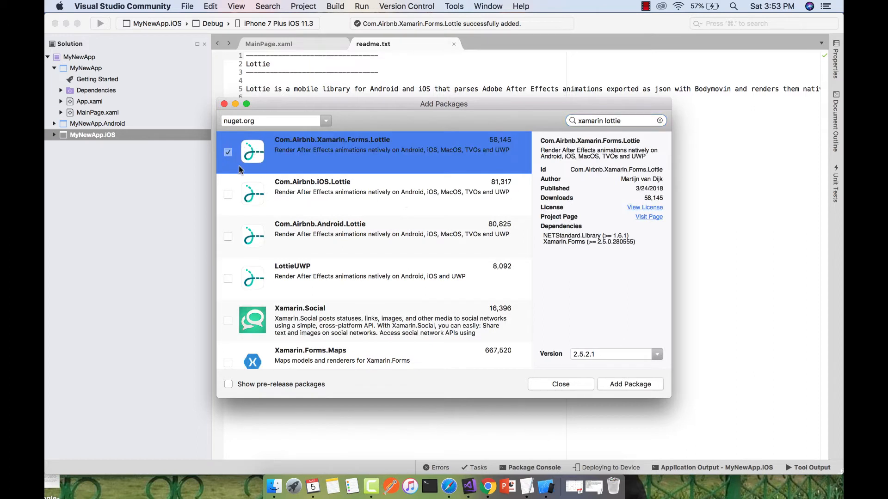
{"action": "left_click", "coordinate": [559, 384]}
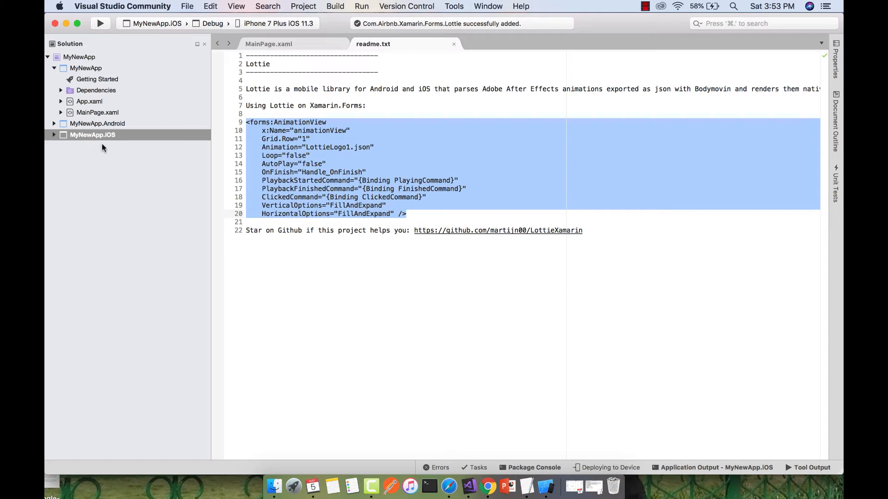
In MainPage.xaml, remove the AnimationView's three command bindings and OnFinish handler line.
{"action": "left_click", "coordinate": [269, 44]}
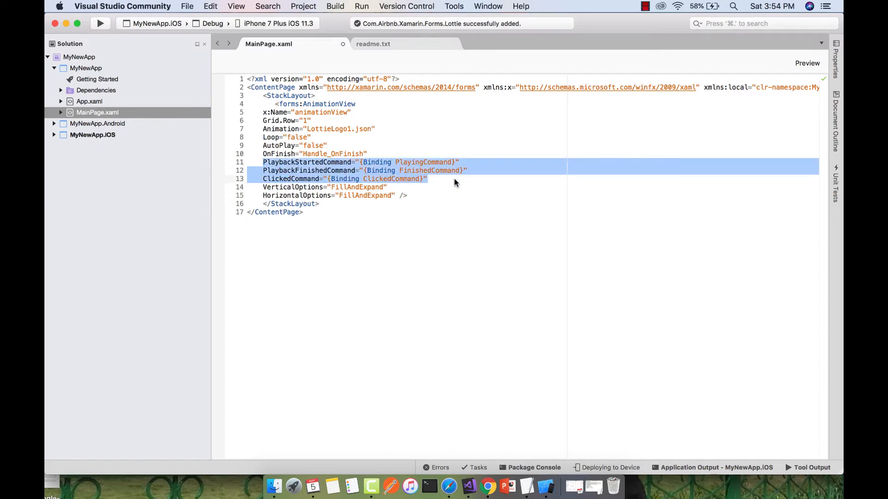
{"action": "key", "text": "Delete"}
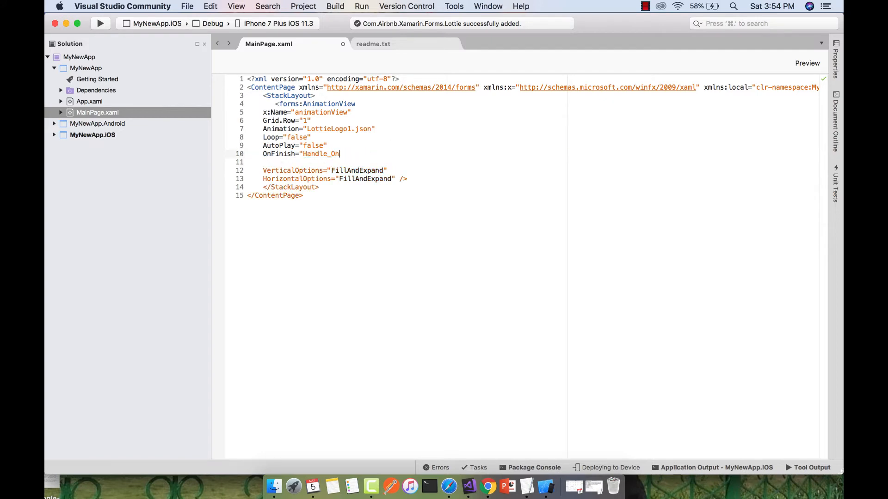
{"action": "key", "text": "Backspace"}
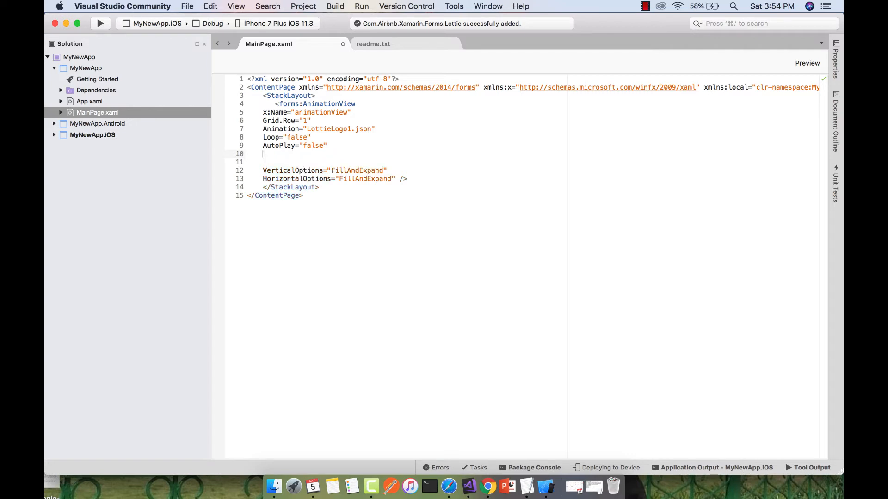
{"action": "key", "text": "Backspace"}
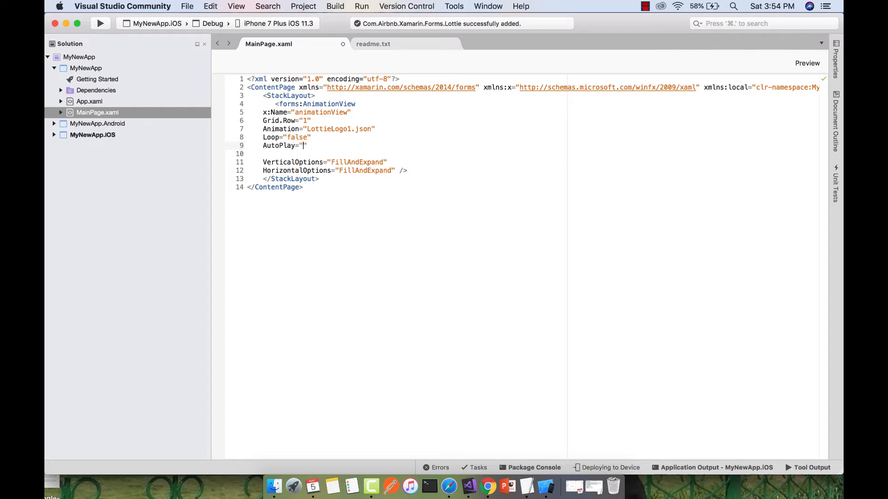
Set the AnimationView's Loop and AutoPlay attributes to true.
{"action": "type", "text": "true"}
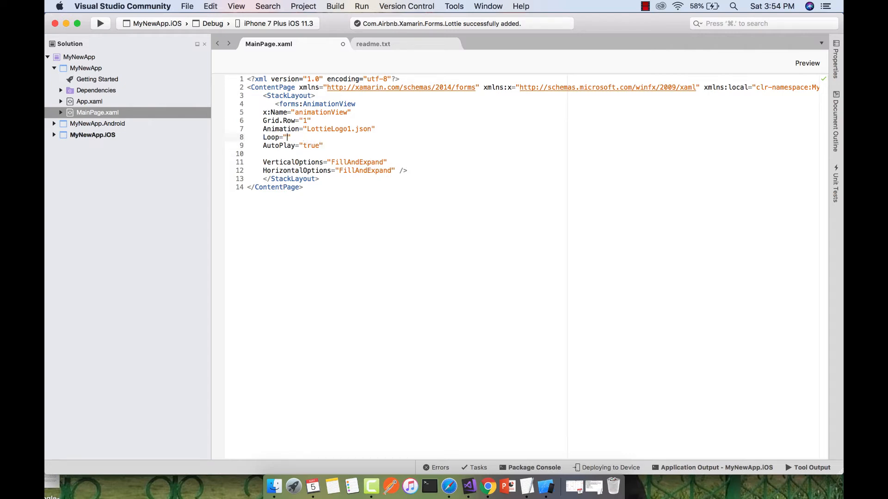
{"action": "type", "text": "true"}
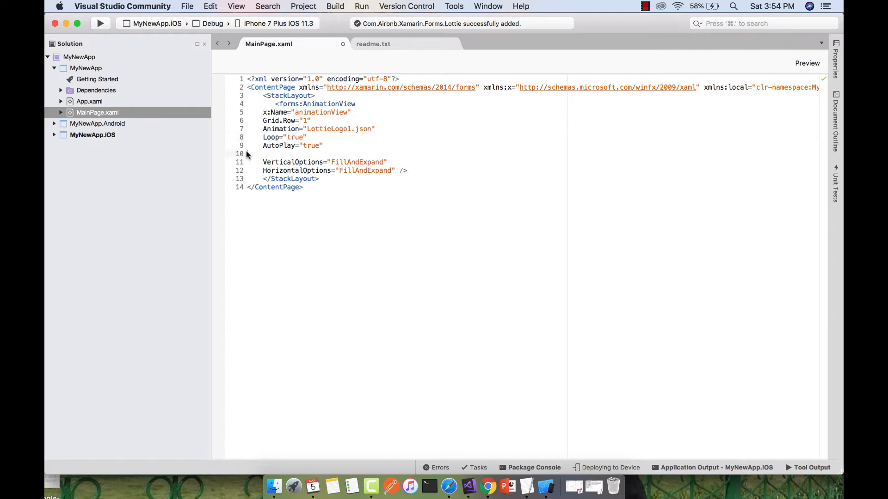
{"action": "left_click", "coordinate": [488, 486]}
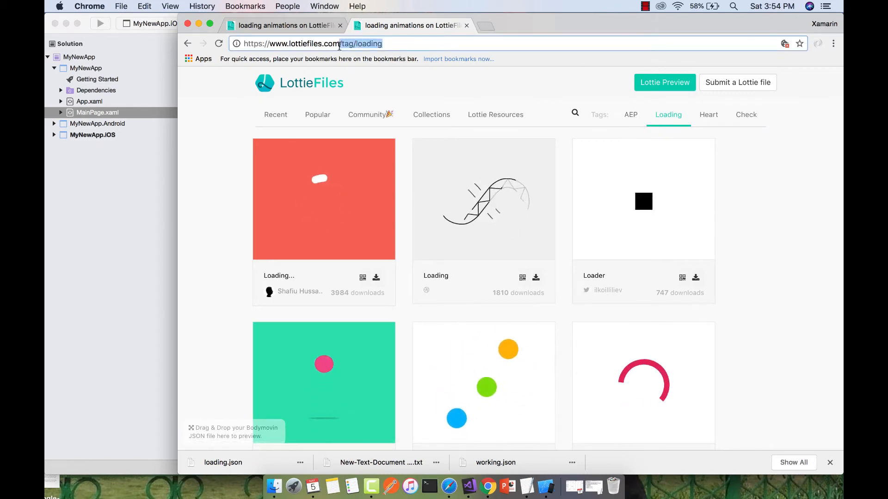
Download the three coloured dots Loading animation from lottiefiles.com as loading (1).json.
{"action": "left_click", "coordinate": [312, 43]}
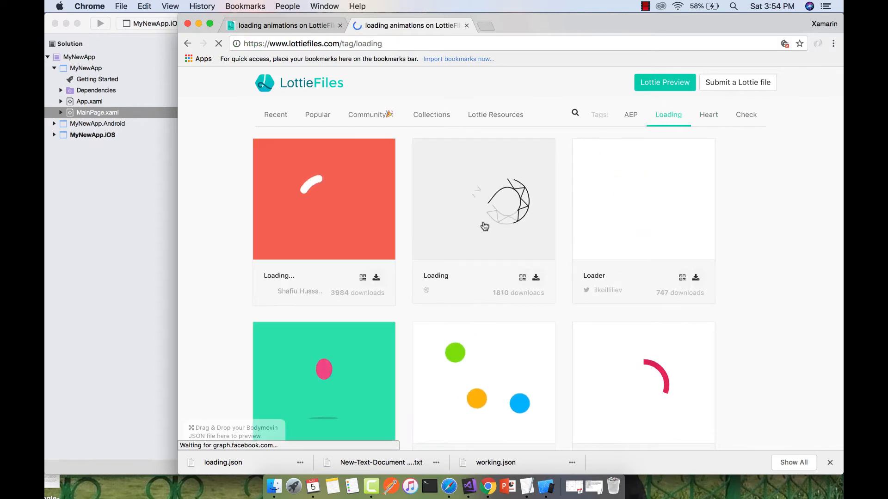
{"action": "scroll", "scroll_direction": "down", "scroll_amount": 3}
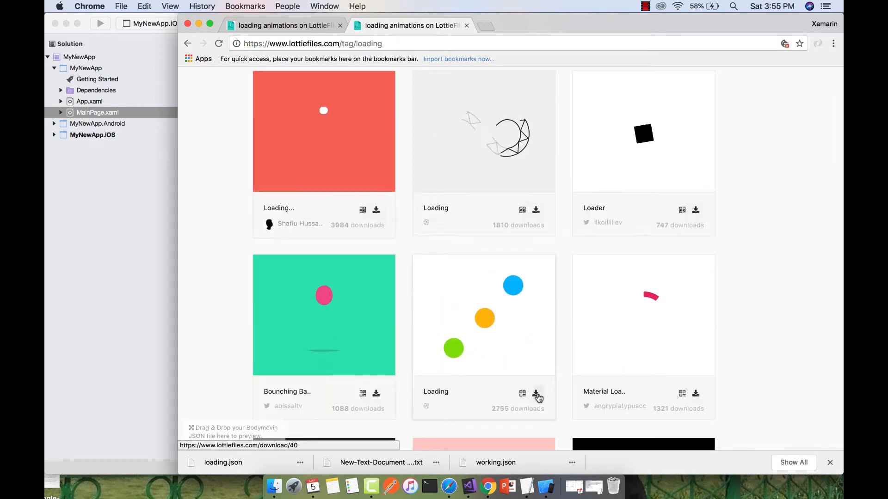
{"action": "left_click", "coordinate": [535, 395]}
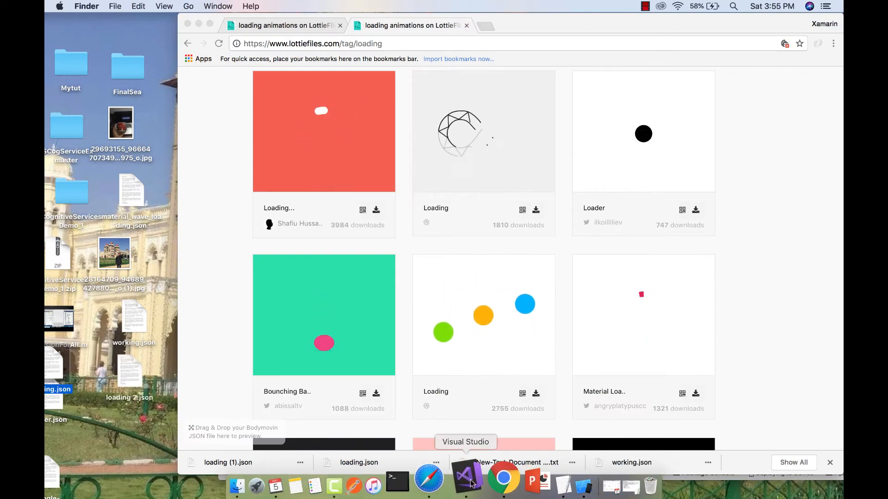
Copy loading.json into the Android Assets folder and the iOS Resources folder.
{"action": "left_click", "coordinate": [465, 481]}
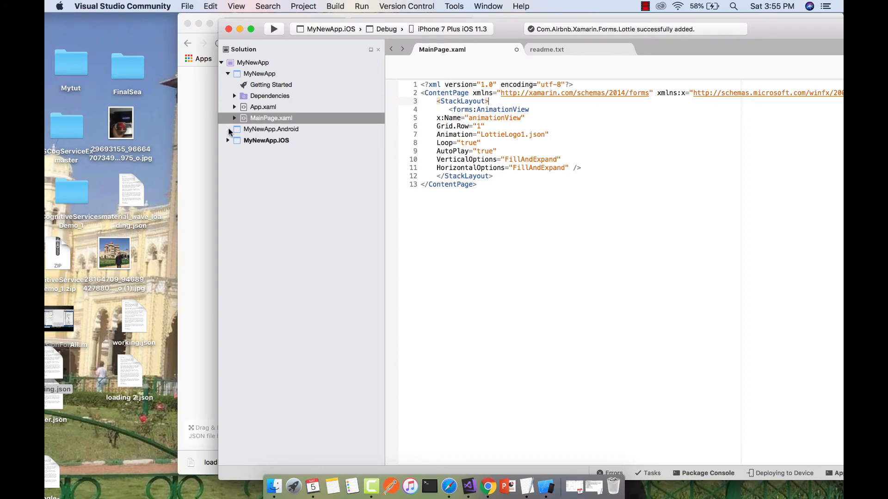
{"action": "left_click", "coordinate": [228, 130]}
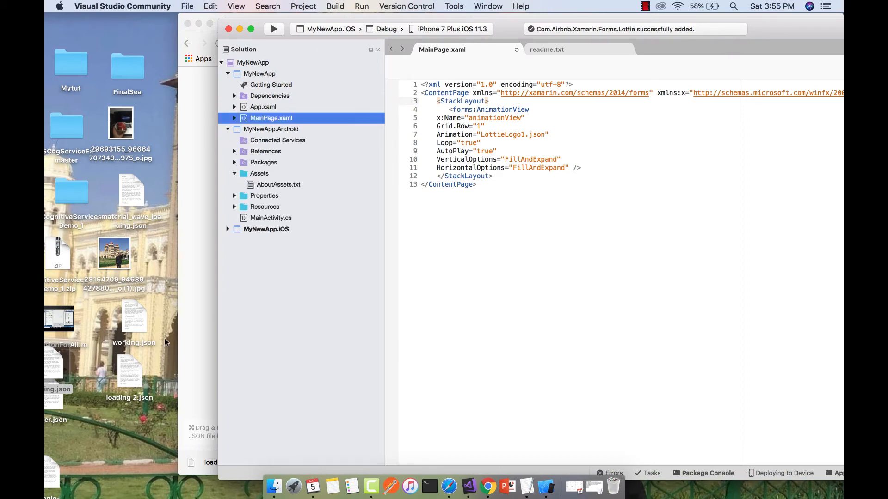
{"action": "mouse_move", "coordinate": [46, 369]}
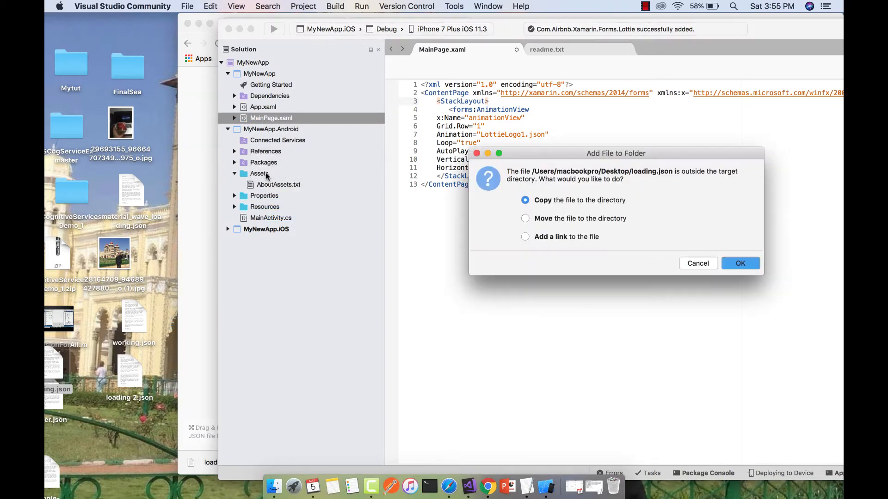
{"action": "left_click", "coordinate": [740, 264]}
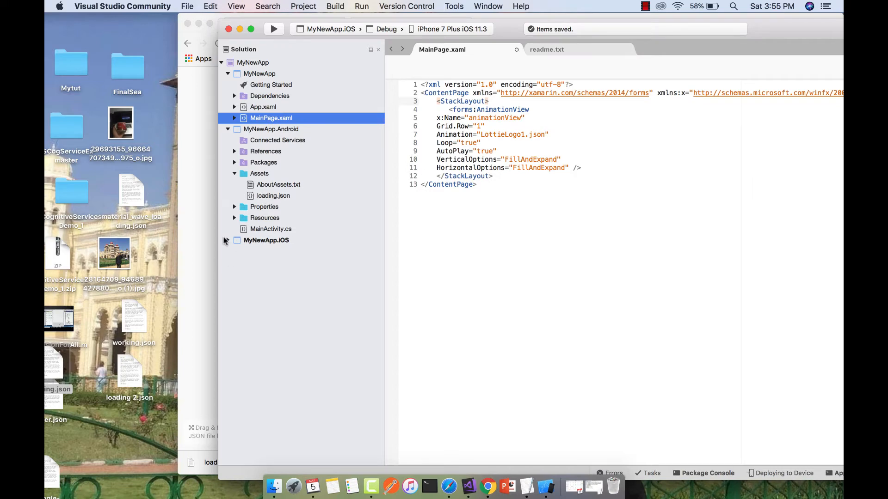
{"action": "left_click", "coordinate": [227, 240]}
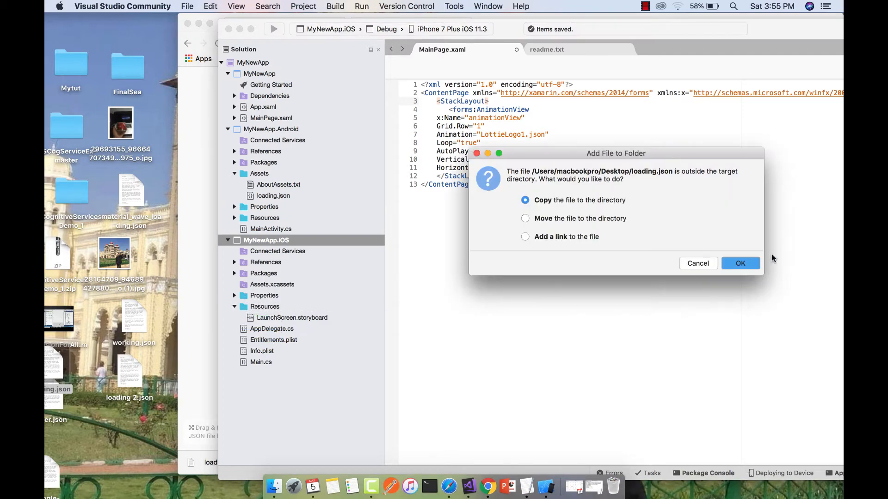
{"action": "left_click", "coordinate": [740, 263]}
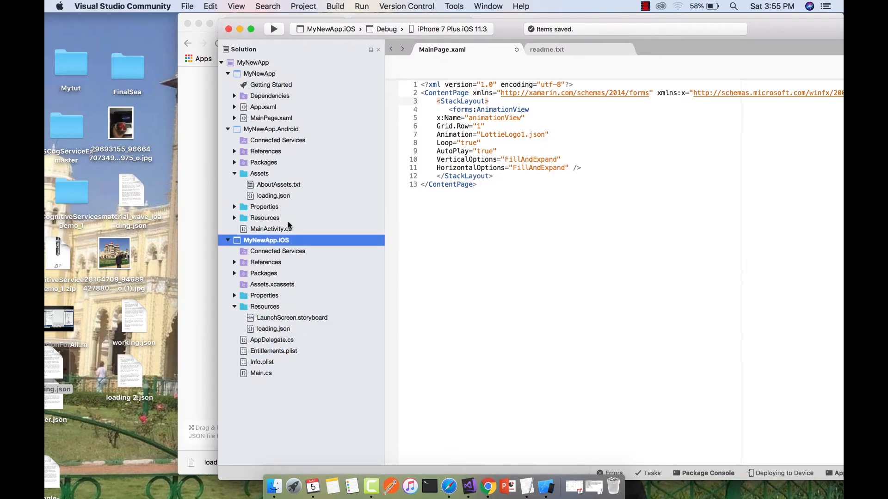
{"action": "mouse_move", "coordinate": [529, 139]}
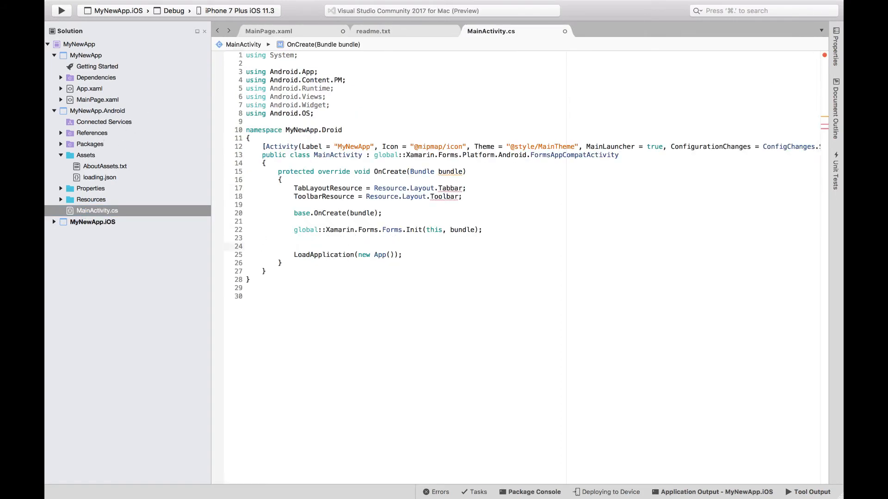
Add AnimationViewRenderer.Init() after the Forms Init call in MainActivity.cs.
{"action": "type", "text": "Ani"}
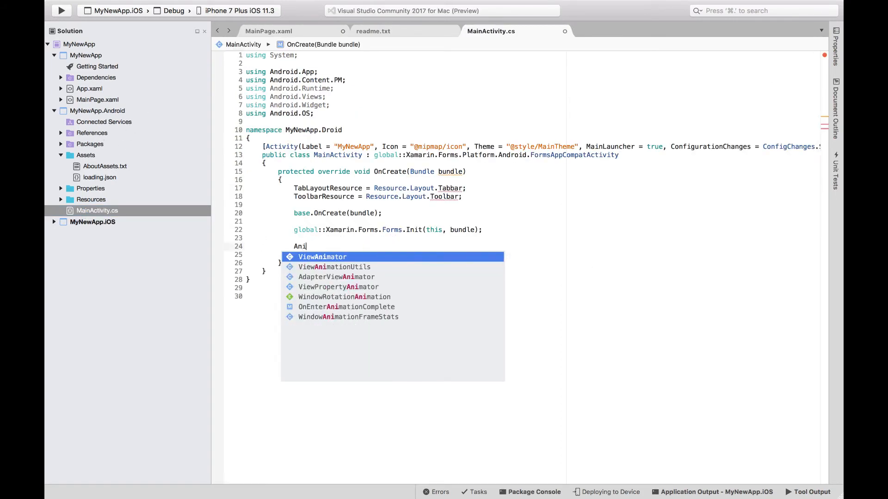
{"action": "type", "text": "mation"}
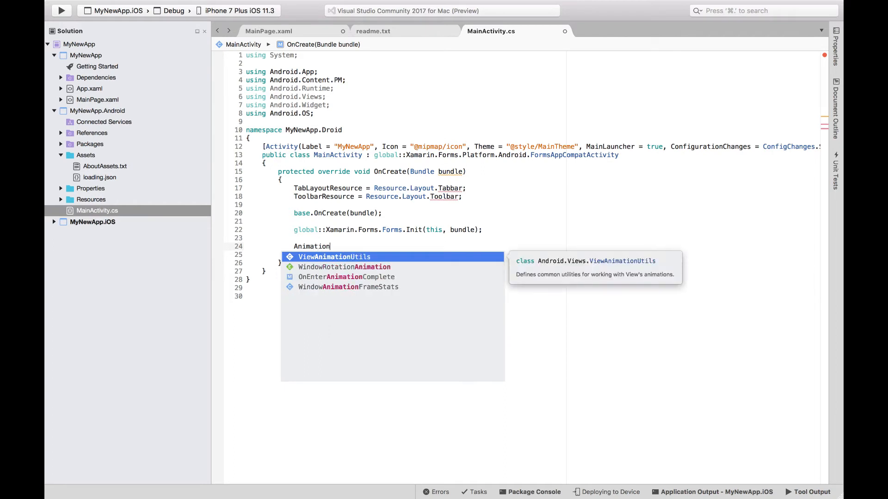
{"action": "type", "text": "View"}
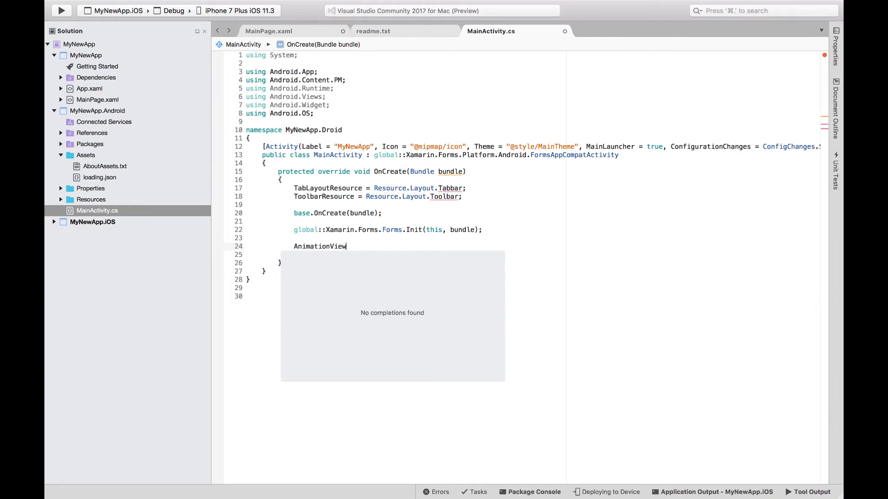
{"action": "type", "text": "Renderer"}
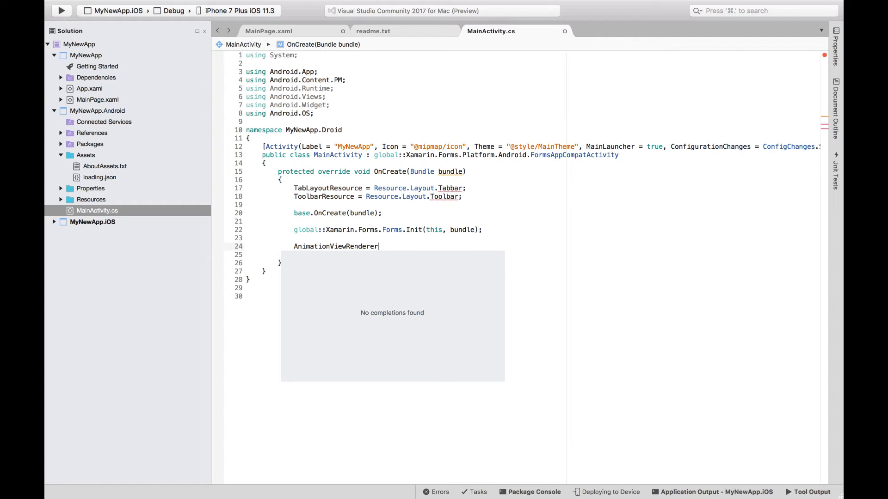
{"action": "type", "text": ".I"}
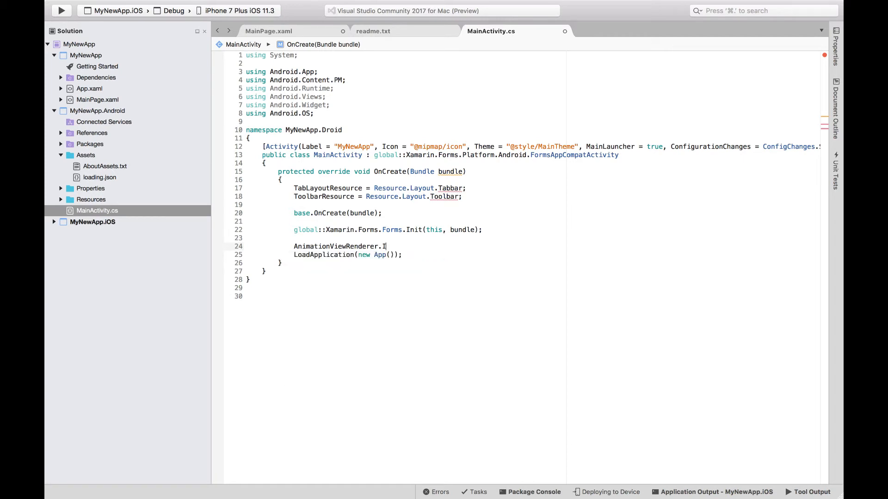
{"action": "type", "text": "nit();"}
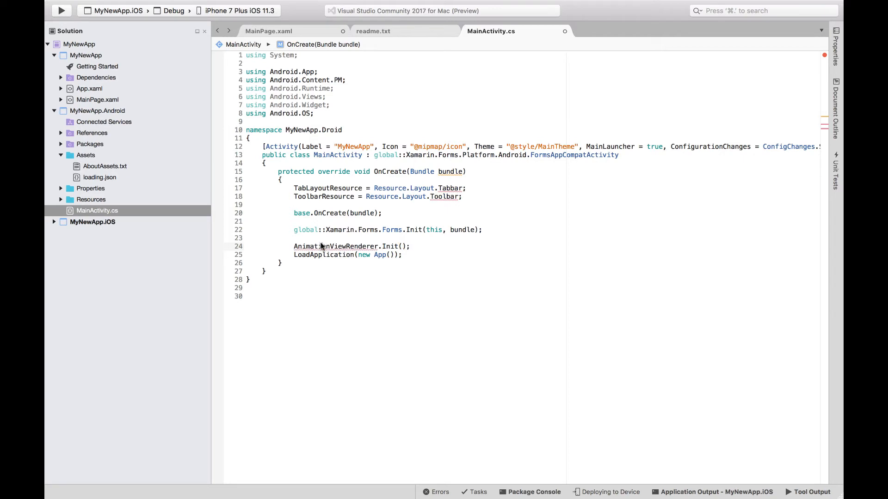
Quick-fix the unresolved name by importing the Lottie.Forms.Droid namespace.
{"action": "right_click", "coordinate": [334, 246]}
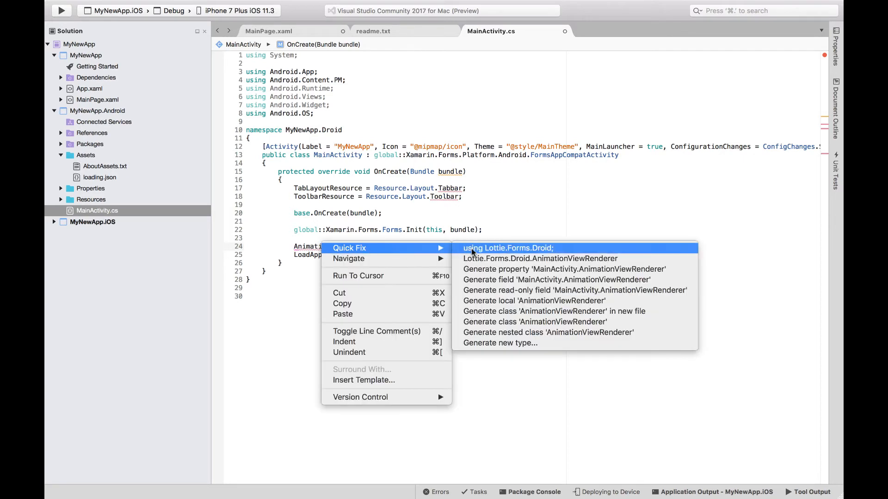
{"action": "left_click", "coordinate": [508, 248]}
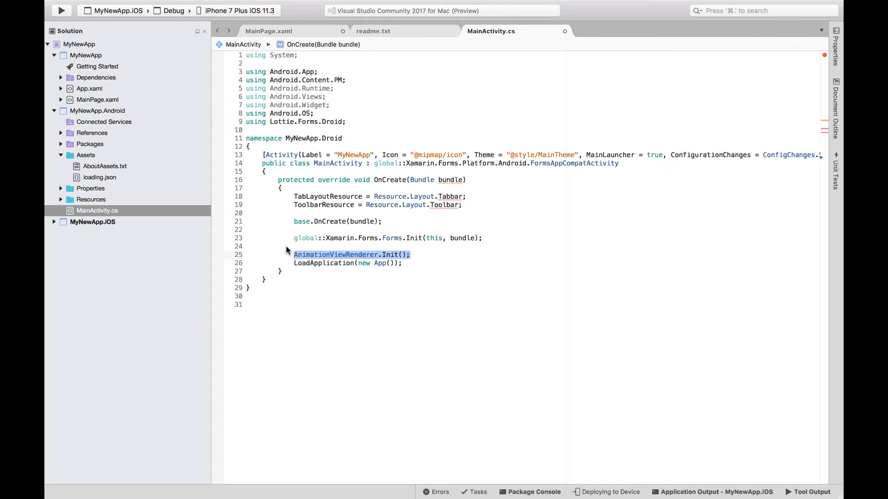
{"action": "left_click", "coordinate": [53, 222]}
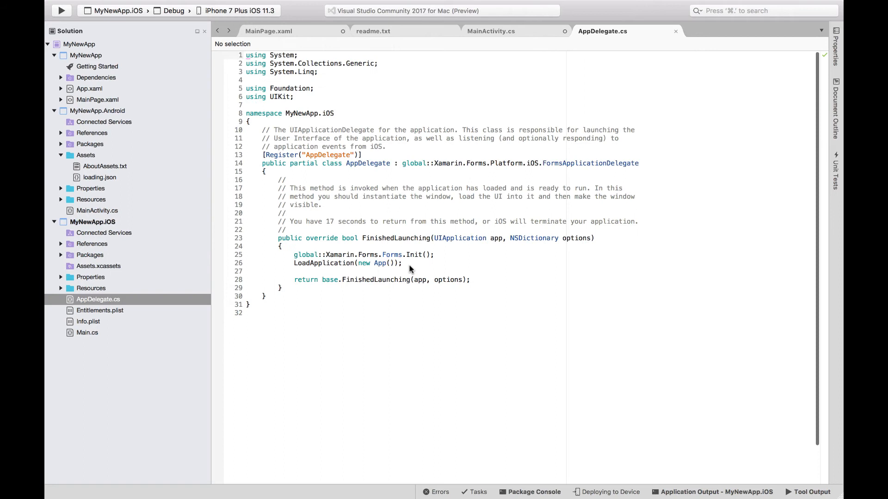
Add AnimationViewRenderer.Init(); after Forms.Init() in the iOS AppDelegate.cs.
{"action": "left_click", "coordinate": [403, 262]}
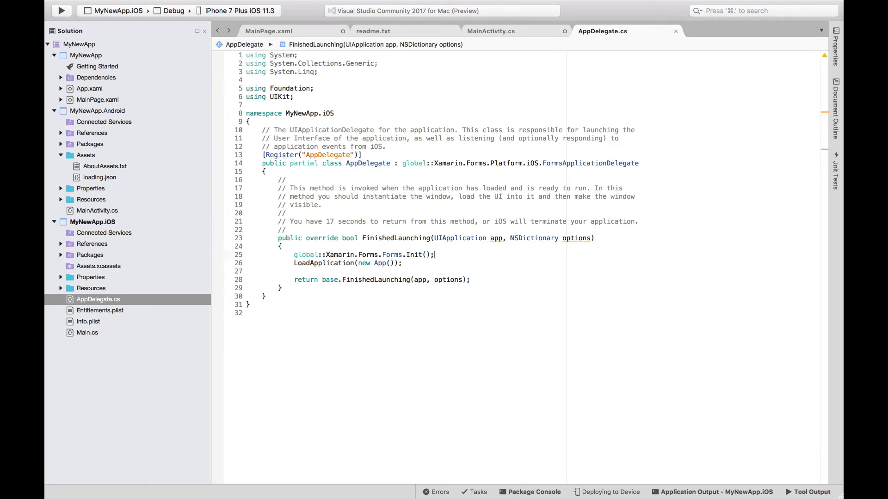
{"action": "type", "text": "AnimationViewRenderer.Init();"}
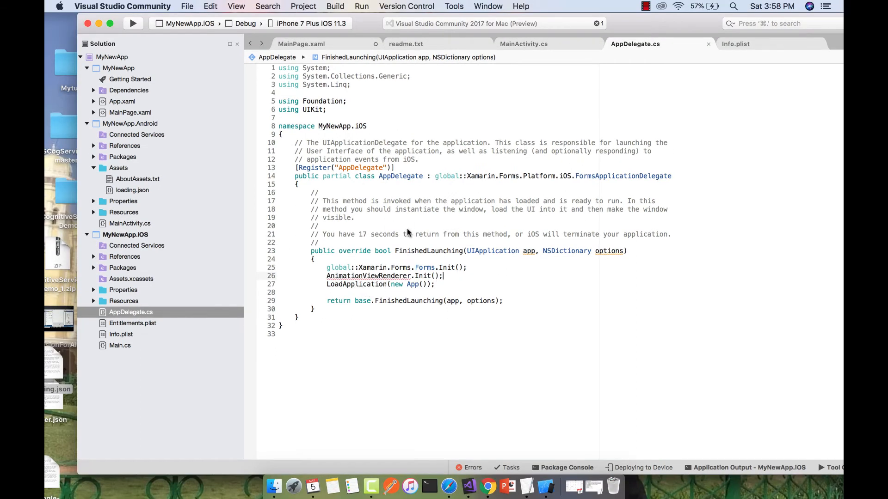
{"action": "mouse_move", "coordinate": [368, 277]}
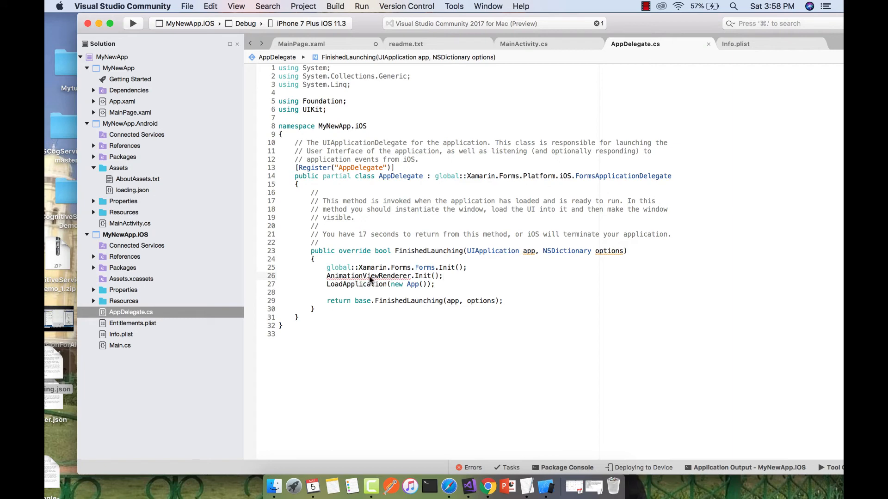
Quick-fix the unresolved name by importing Lottie.Forms.iOS.Renderers.
{"action": "right_click", "coordinate": [368, 276]}
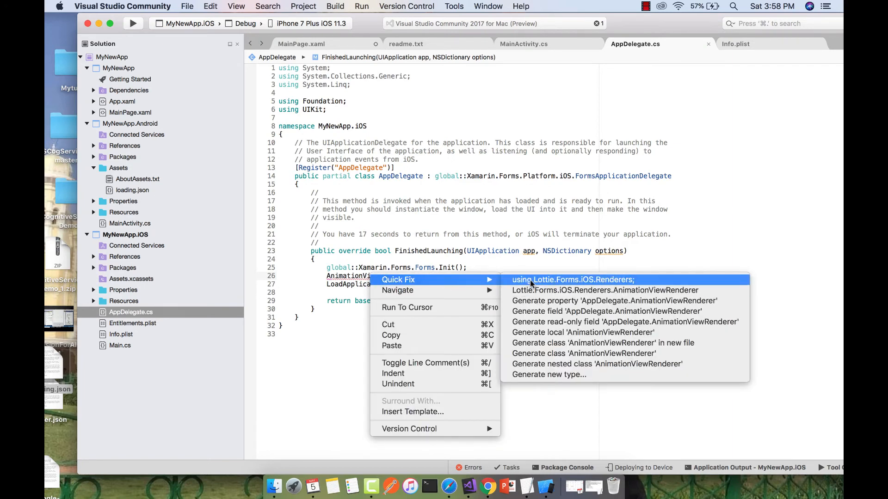
{"action": "left_click", "coordinate": [573, 279]}
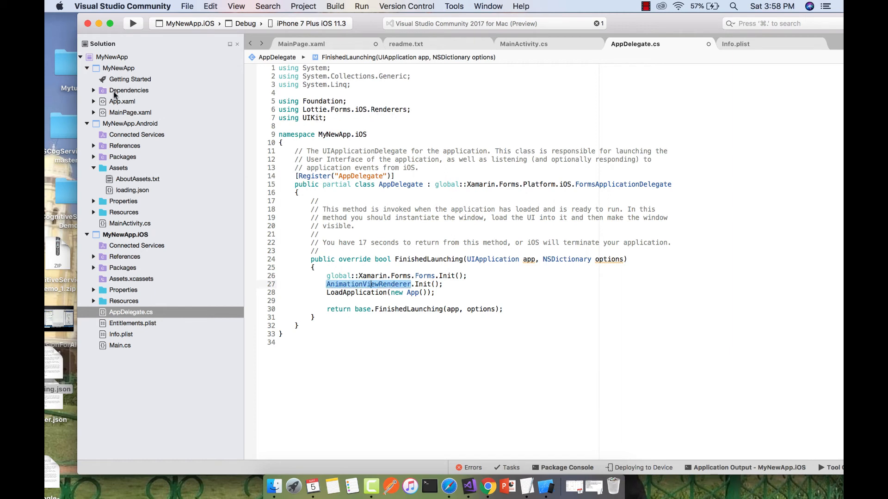
{"action": "left_click", "coordinate": [86, 123]}
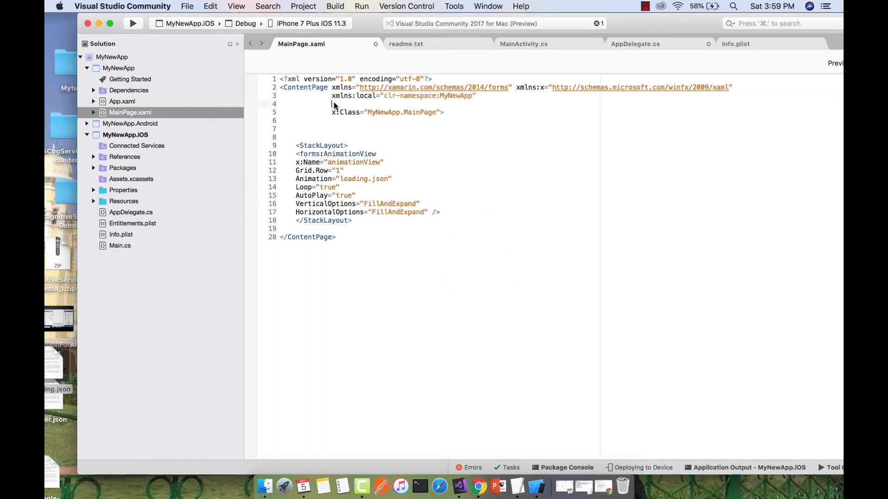
Declare xmlns:forms for Lottie.Forms in MainPage.xaml and wrap the StackLayout in ContentPage.Content.
{"action": "type", "text": "xmlns:forms=\"clr-namespace:Lottie.Forms;assembly=Lottie.Forms\""}
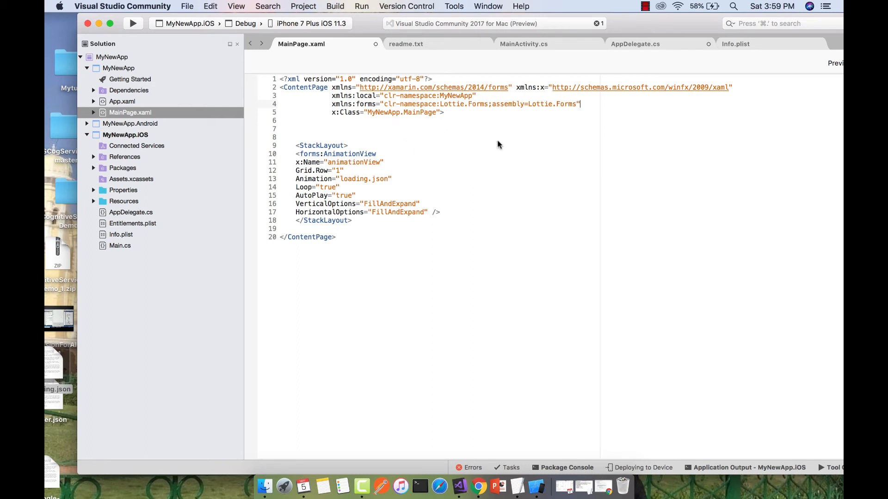
{"action": "mouse_move", "coordinate": [267, 122]}
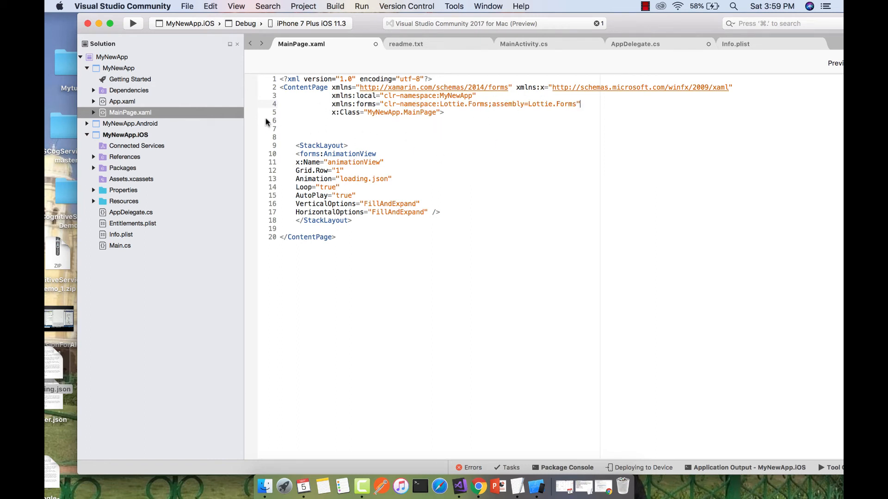
{"action": "type", "text": "<"}
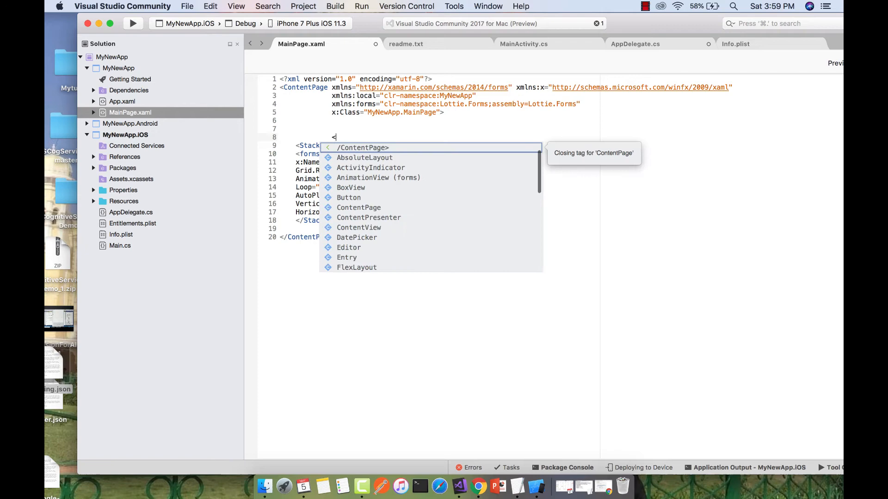
{"action": "type", "text": "ContentPage.Content>"}
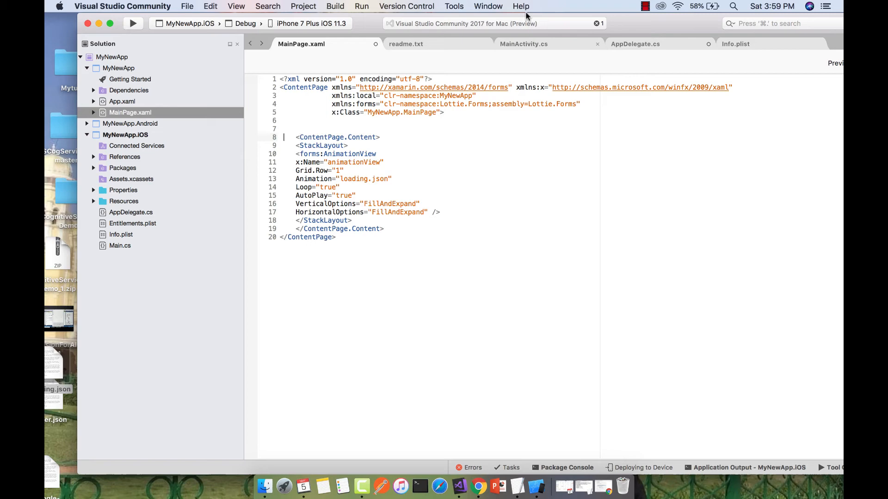
Make MyNewApp.iOS the startup project from the solution pad.
{"action": "left_click", "coordinate": [125, 135]}
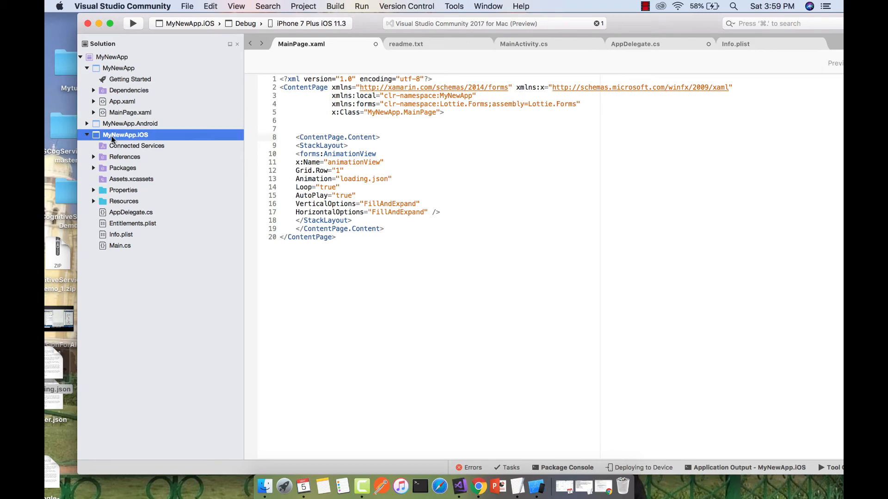
{"action": "right_click", "coordinate": [125, 135]}
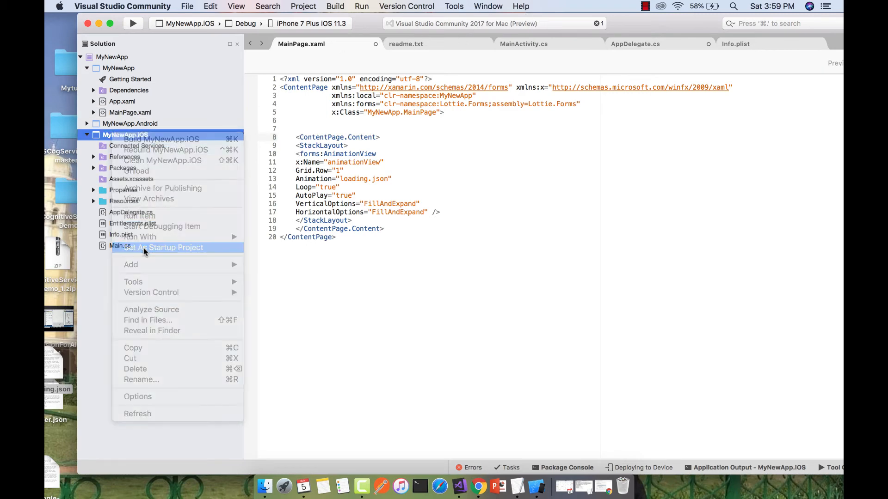
{"action": "left_click", "coordinate": [161, 139]}
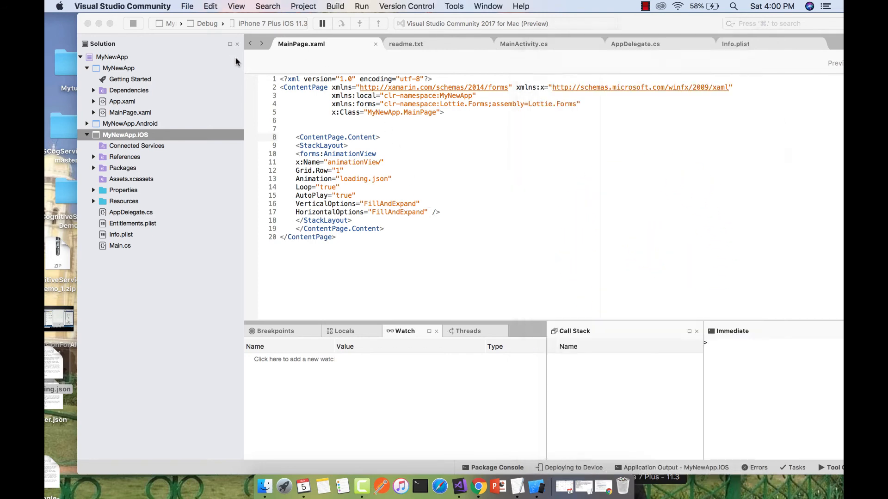
Add a forms:AnimationView named AnimationView playing loading.json, looping, autoplaying, FillAndExpand, Scale 0.2.
{"action": "left_click", "coordinate": [119, 245]}
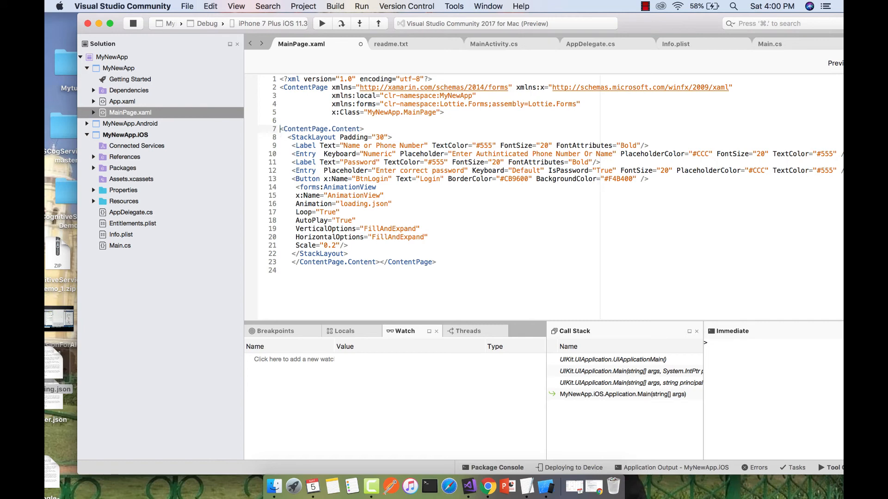
{"action": "mouse_move", "coordinate": [436, 277]}
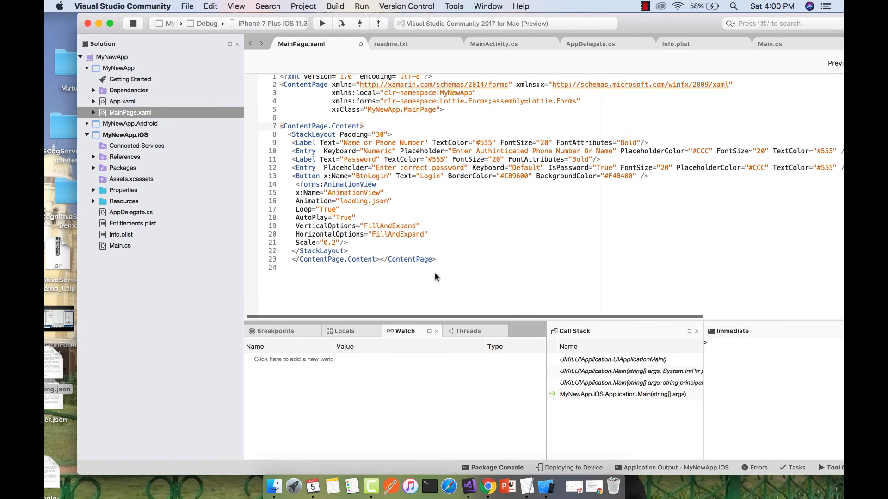
{"action": "scroll", "scroll_direction": "up", "scroll_amount": 3}
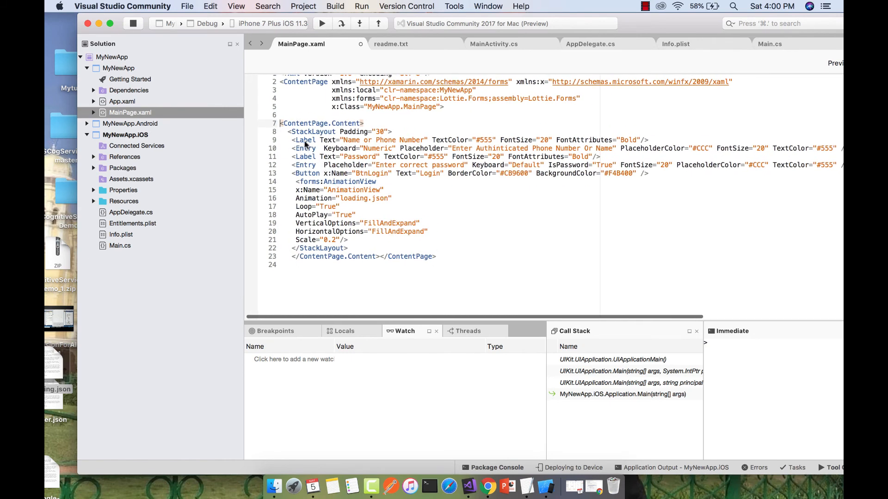
{"action": "mouse_move", "coordinate": [403, 157]}
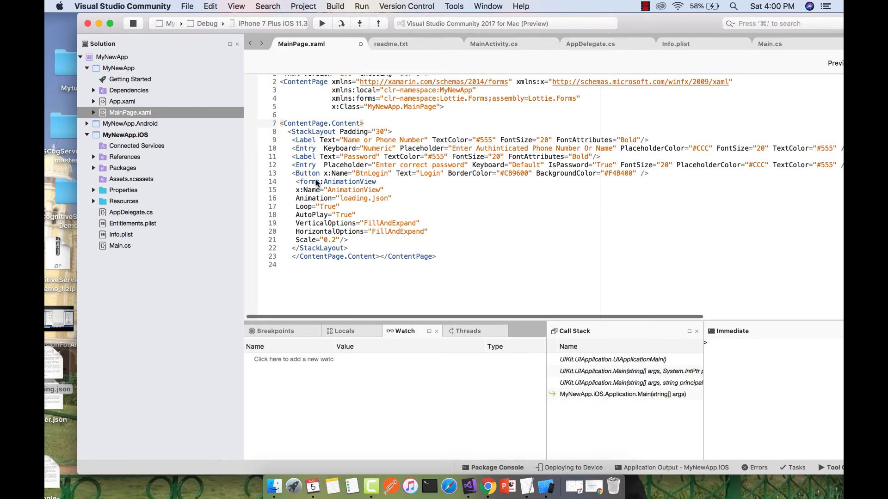
{"action": "mouse_move", "coordinate": [421, 178]}
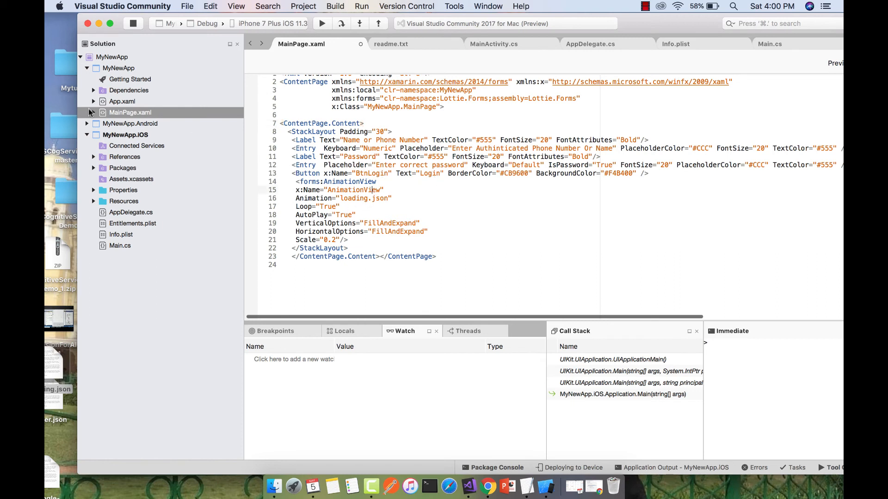
{"action": "left_click", "coordinate": [88, 112]}
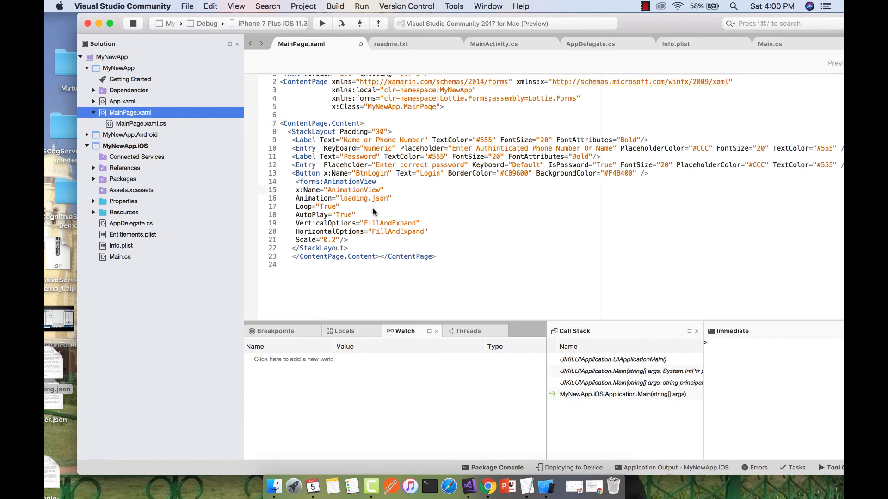
{"action": "mouse_move", "coordinate": [307, 166]}
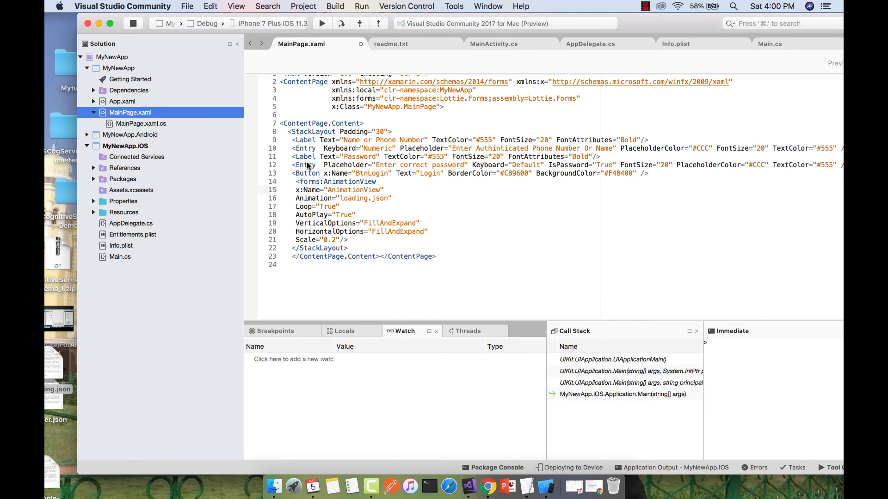
{"action": "mouse_move", "coordinate": [349, 221]}
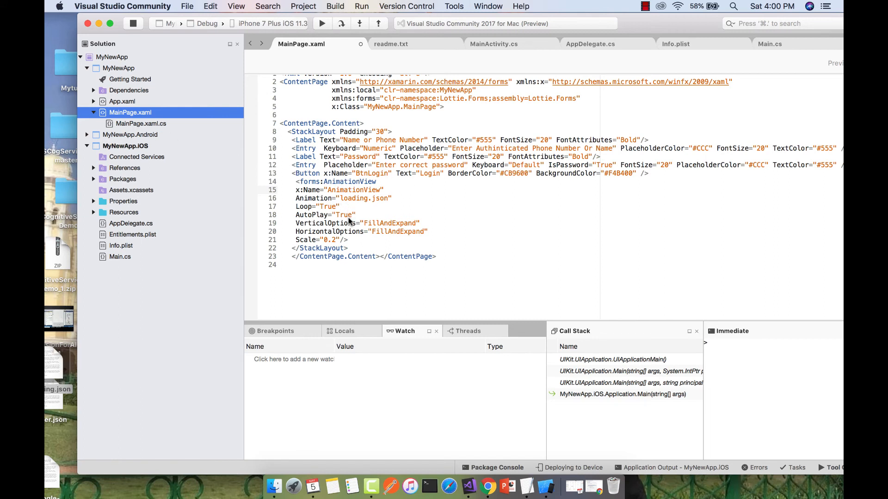
In MainPage.xaml.cs set AnimationView.IsVisible = false and subscribe BtnLogin.Clicked += BtnLogin_Clicked.
{"action": "left_click", "coordinate": [141, 123]}
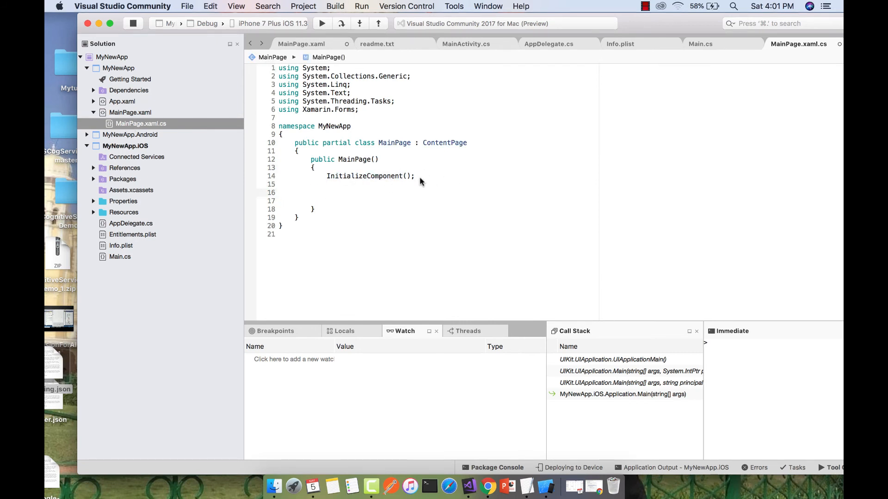
{"action": "type", "text": "this.AnimationView"}
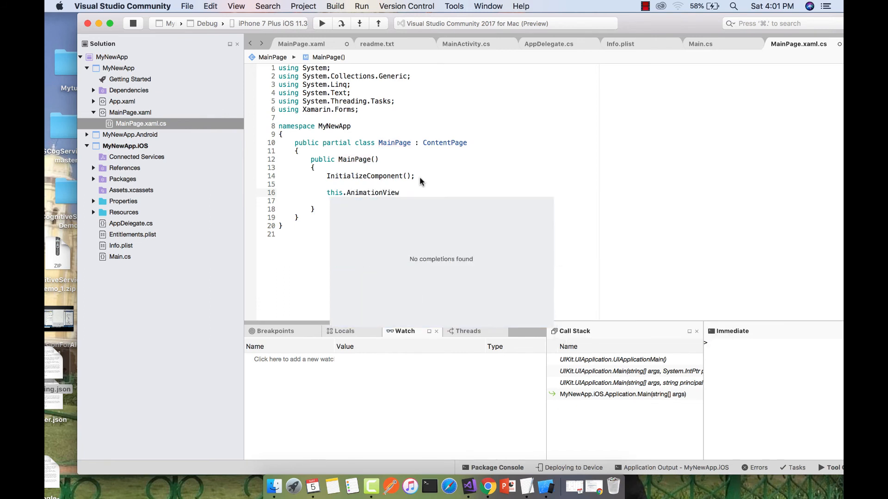
{"action": "type", "text": ".IsVisible ="}
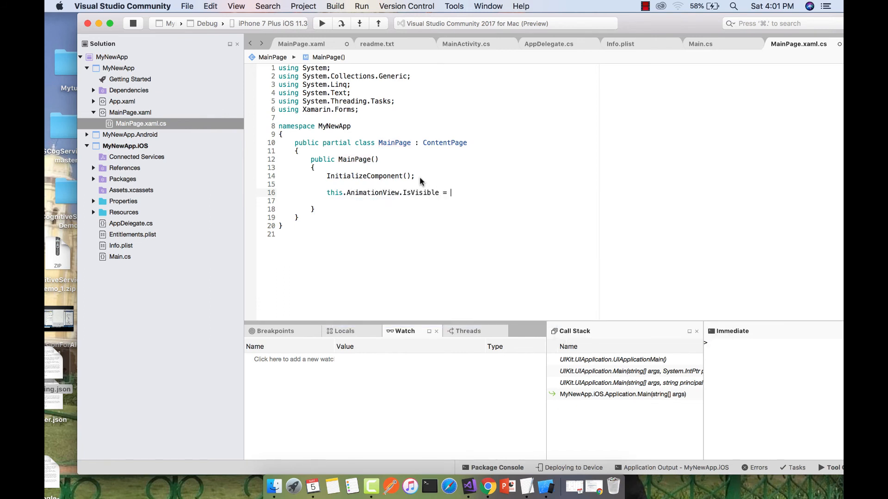
{"action": "type", "text": "false;"}
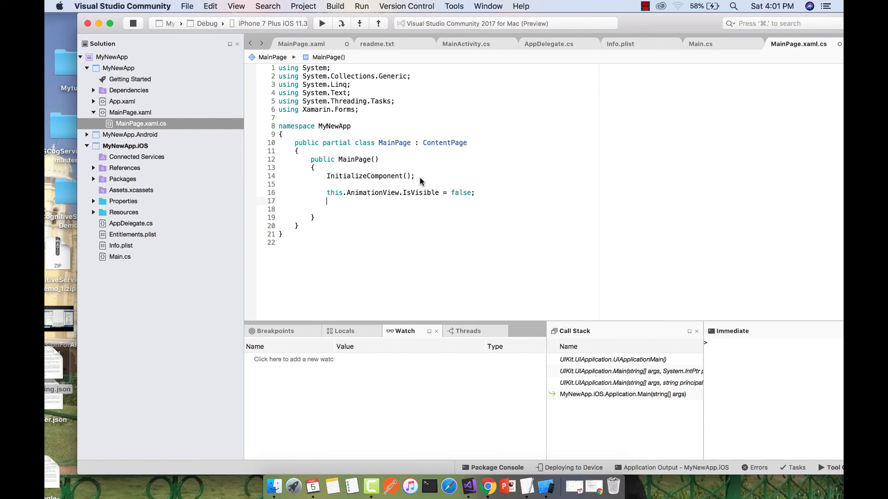
{"action": "type", "text": "this.Btn"}
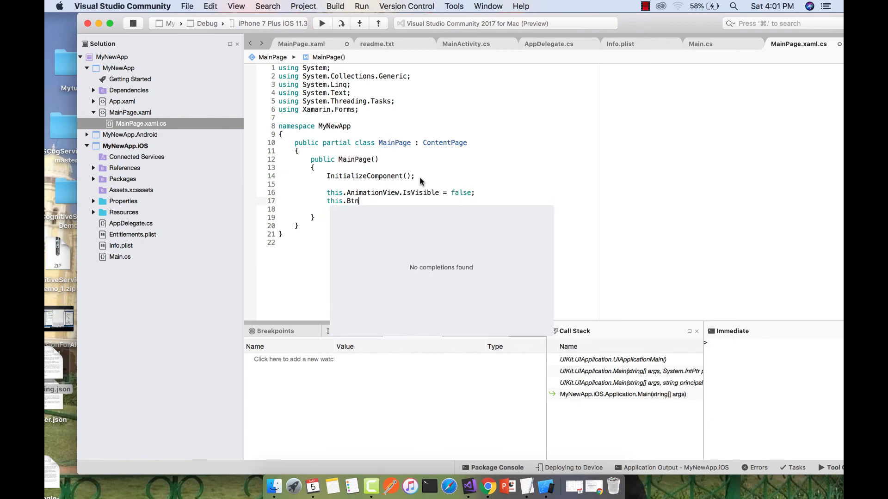
{"action": "type", "text": "Login.Clicked"}
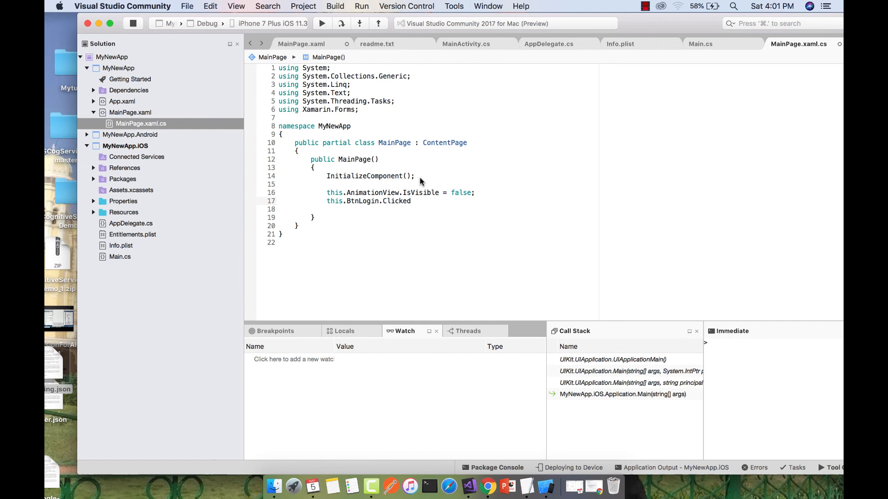
{"action": "type", "text": "+= Btn:ogin"}
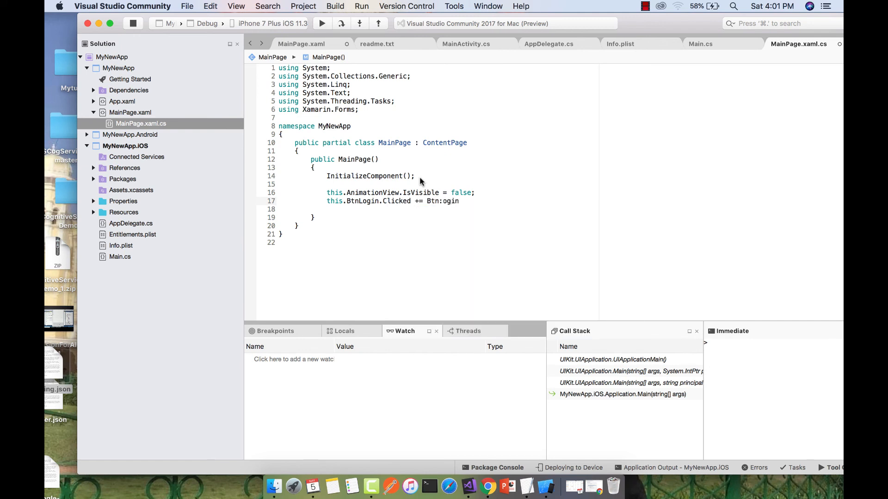
{"action": "type", "text": "_Clicked;"}
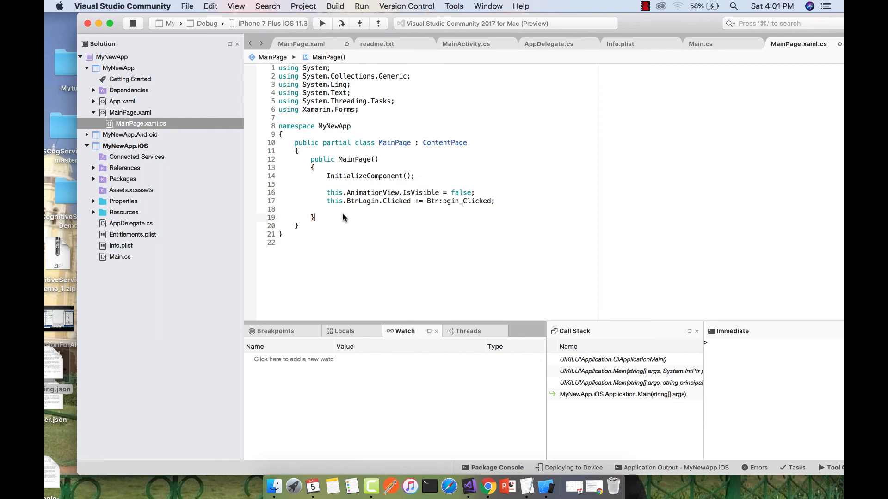
Write the private void BtnLogin_Clicked handler setting AnimationView.IsVisible = true.
{"action": "type", "text": "private vi"}
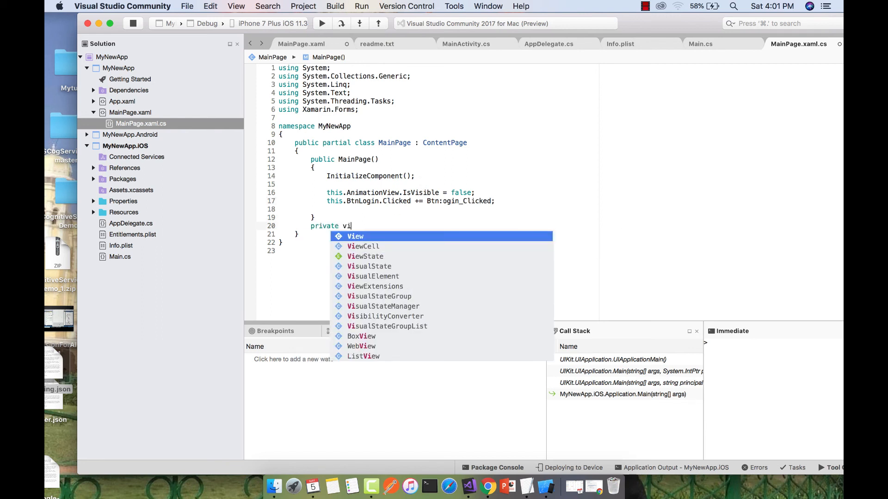
{"action": "type", "text": "oid B"}
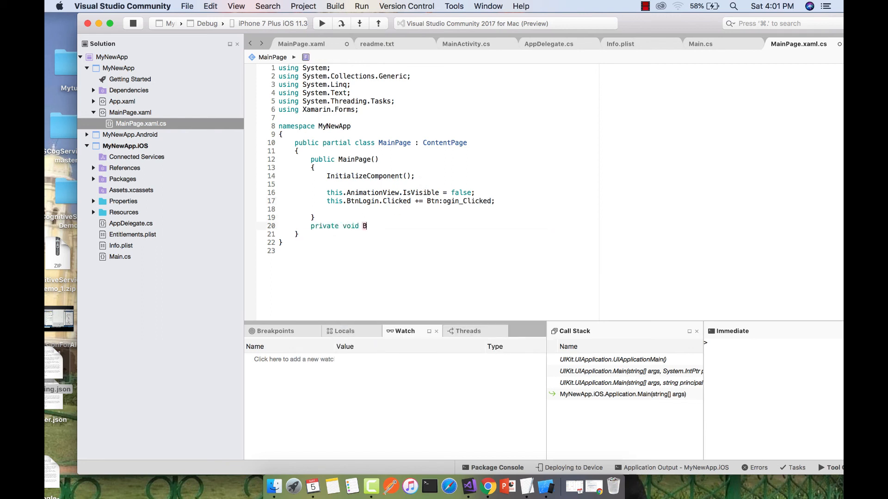
{"action": "type", "text": "tnLogin_"}
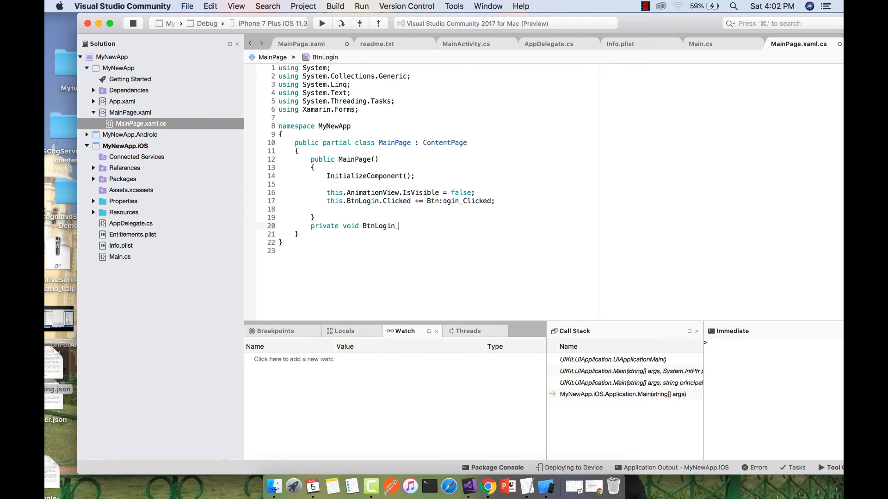
{"action": "type", "text": "Clicked"}
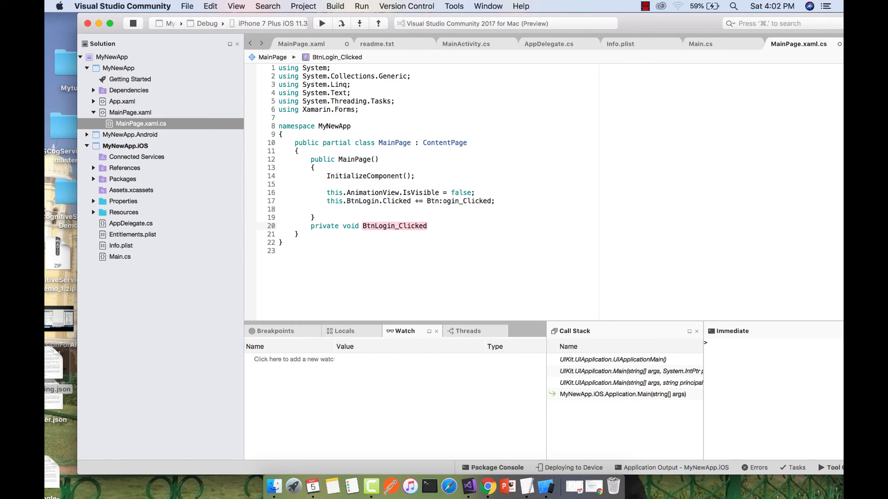
{"action": "type", "text": "(object sender,  EventArgs e"}
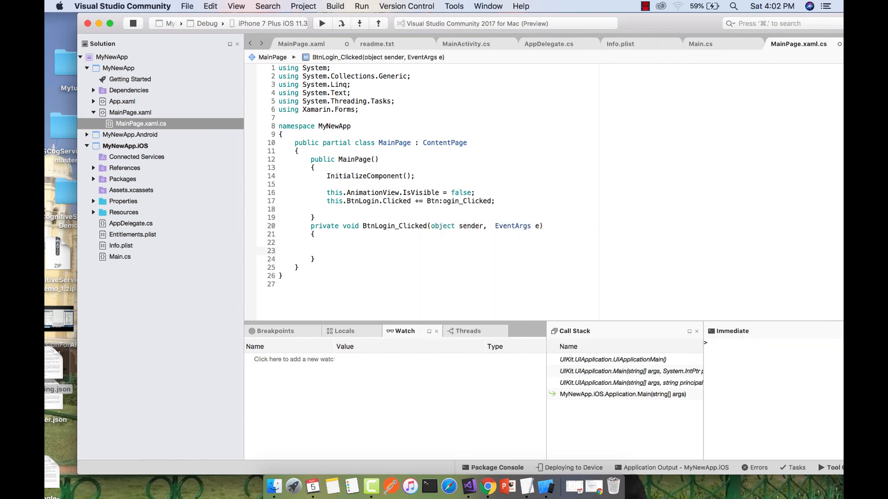
{"action": "type", "text": "this.AnimationView."}
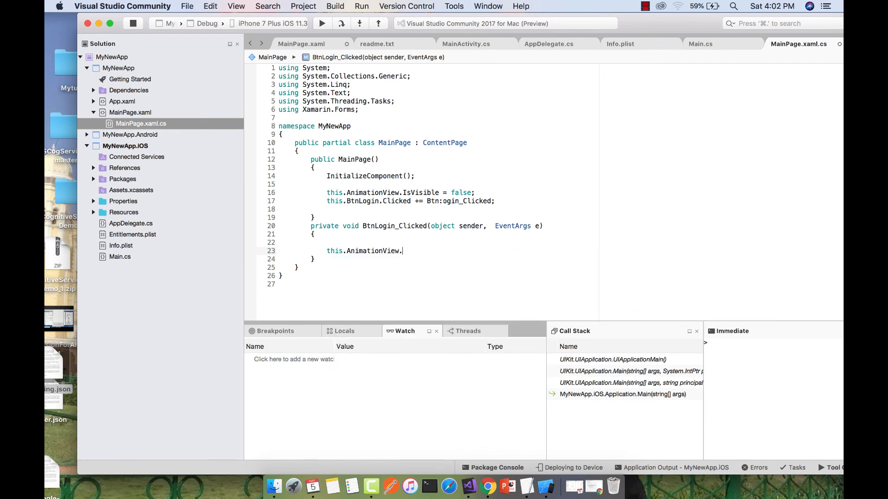
{"action": "type", "text": "IsVisible = true;"}
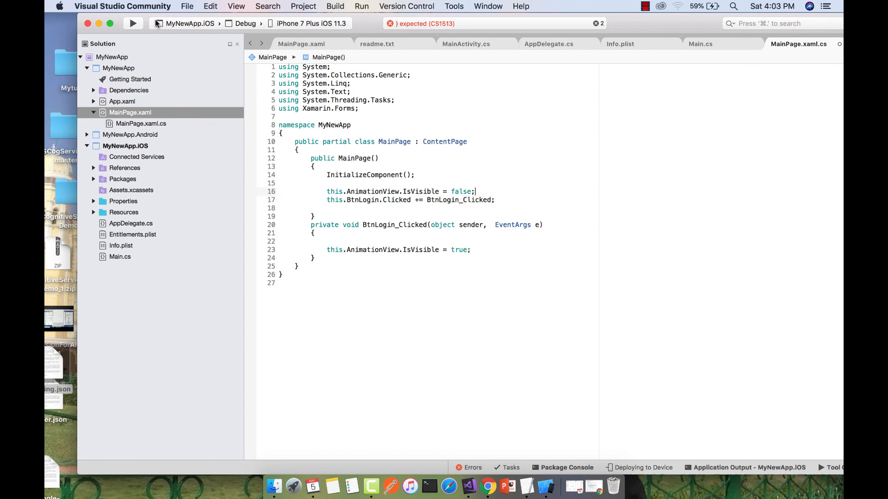
Run MyNewApp.iOS in the simulator, tap Login to show the loading dots, then focus the phone number field.
{"action": "left_click", "coordinate": [132, 23]}
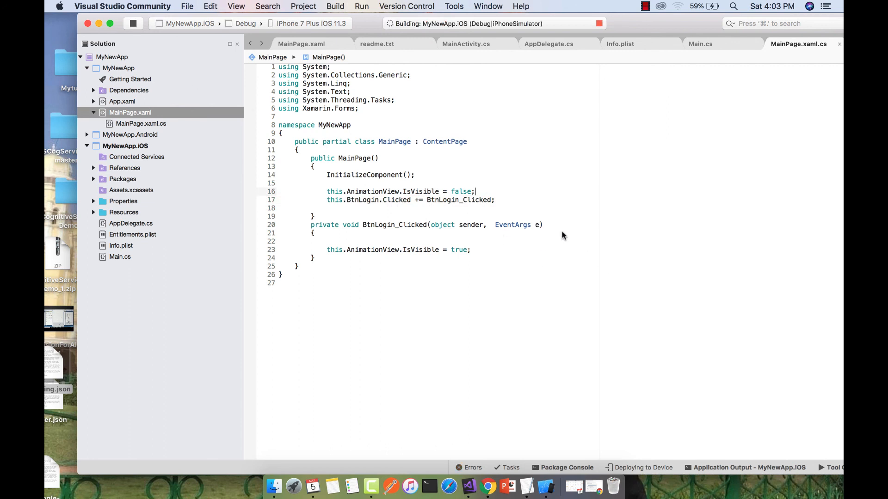
{"action": "mouse_move", "coordinate": [580, 387]}
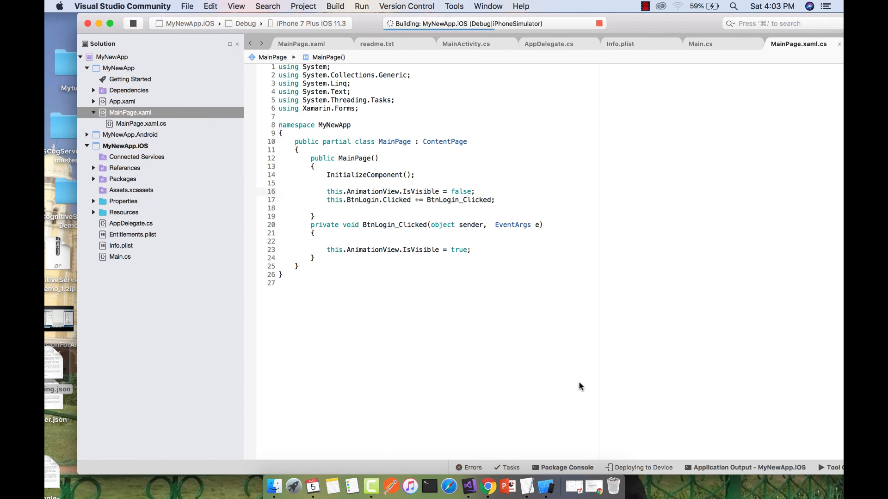
{"action": "mouse_move", "coordinate": [525, 367]}
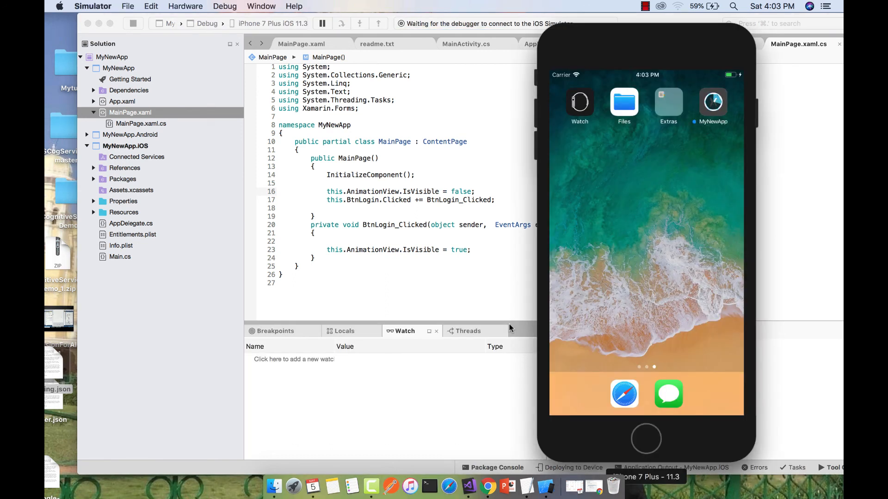
{"action": "left_click", "coordinate": [712, 102]}
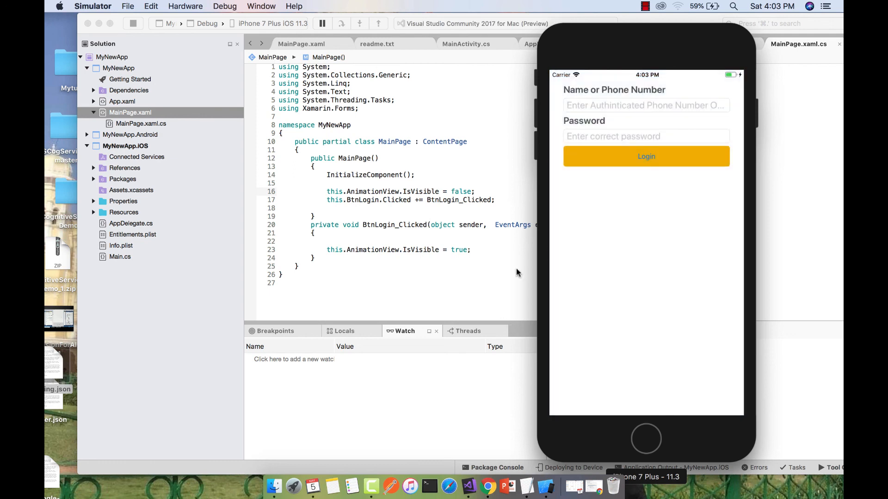
{"action": "left_click", "coordinate": [646, 157]}
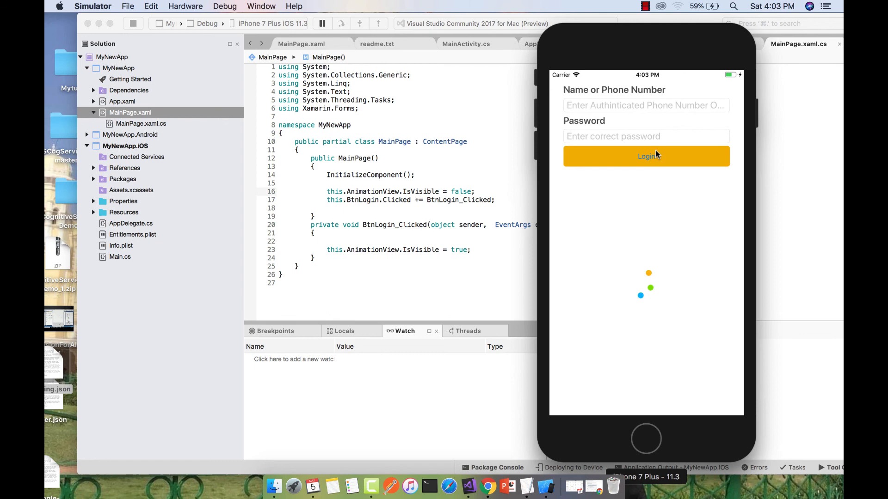
{"action": "left_click", "coordinate": [644, 106]}
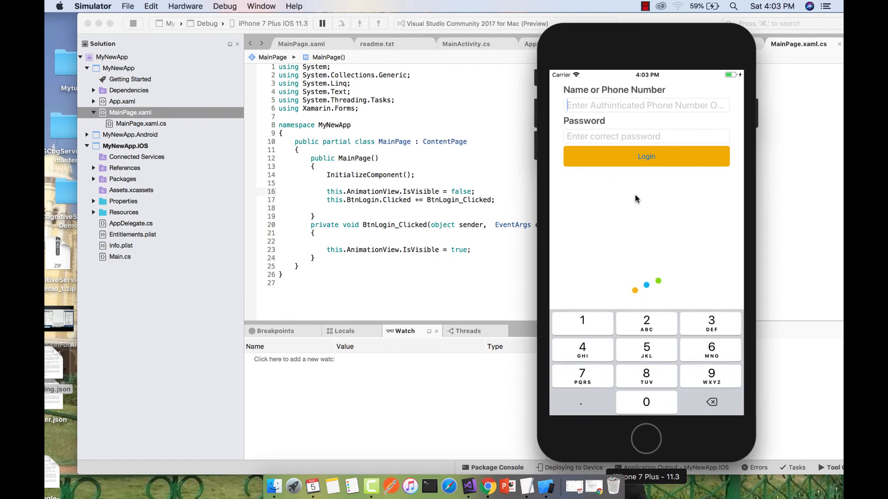